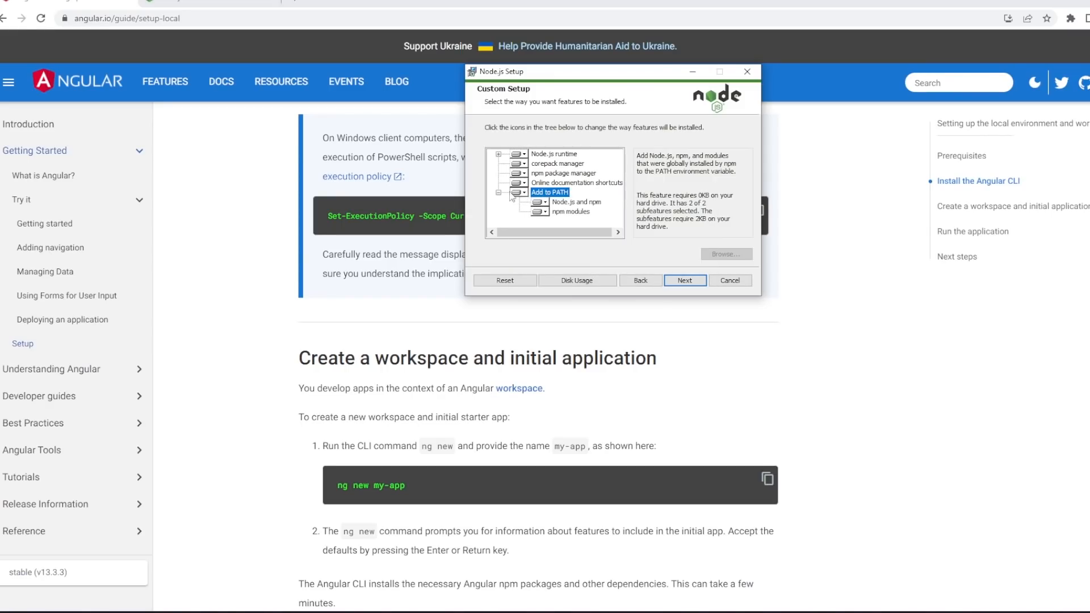
Continue the Node.js setup wizard and start the npm install command in the terminal.
click(684, 281)
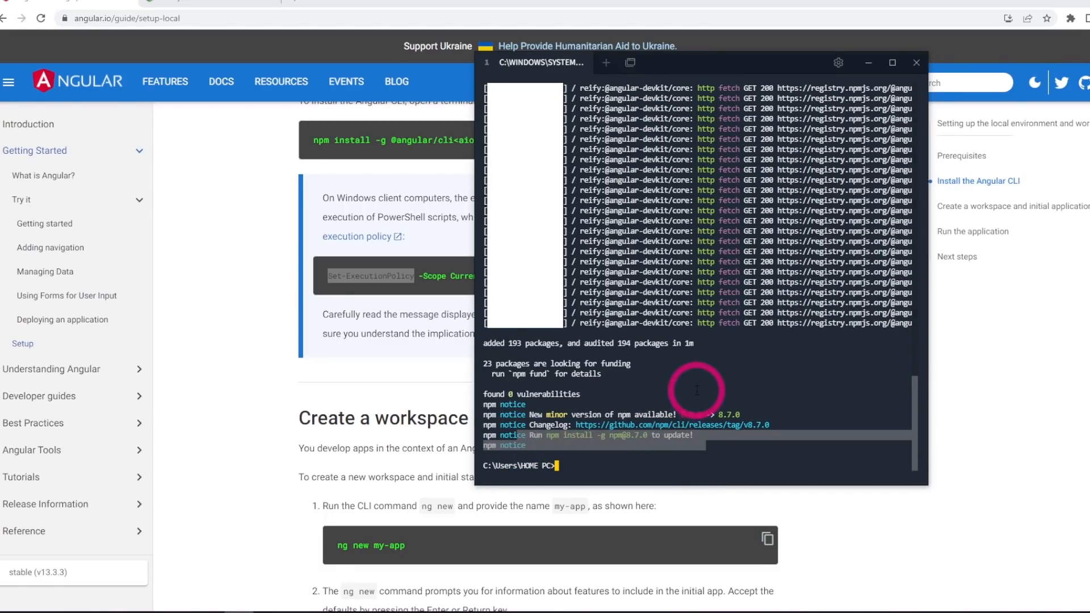
text(npm install)
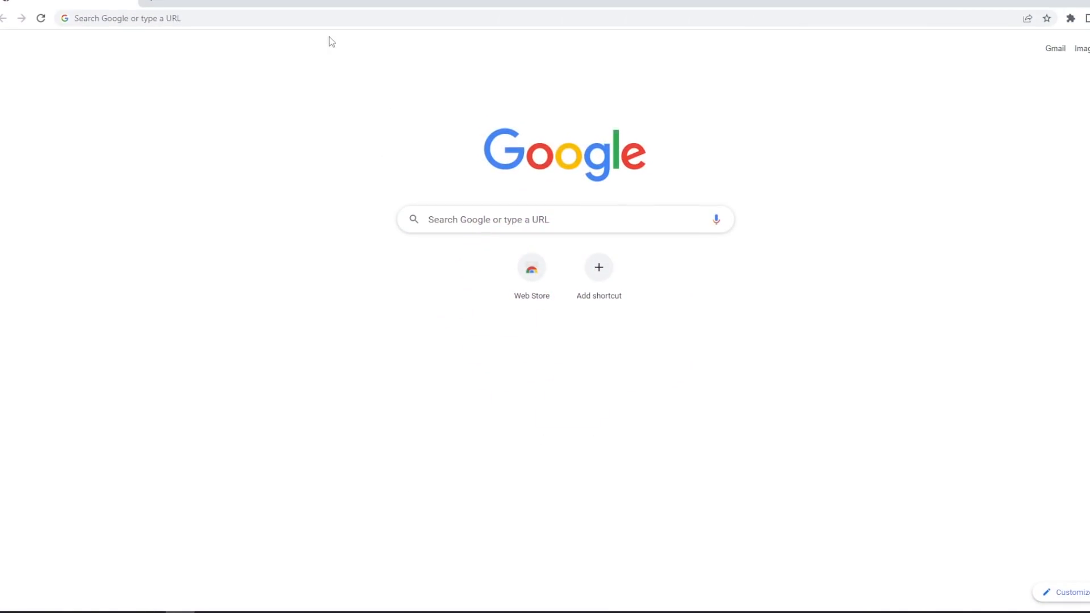
mouse_move(367, 295)
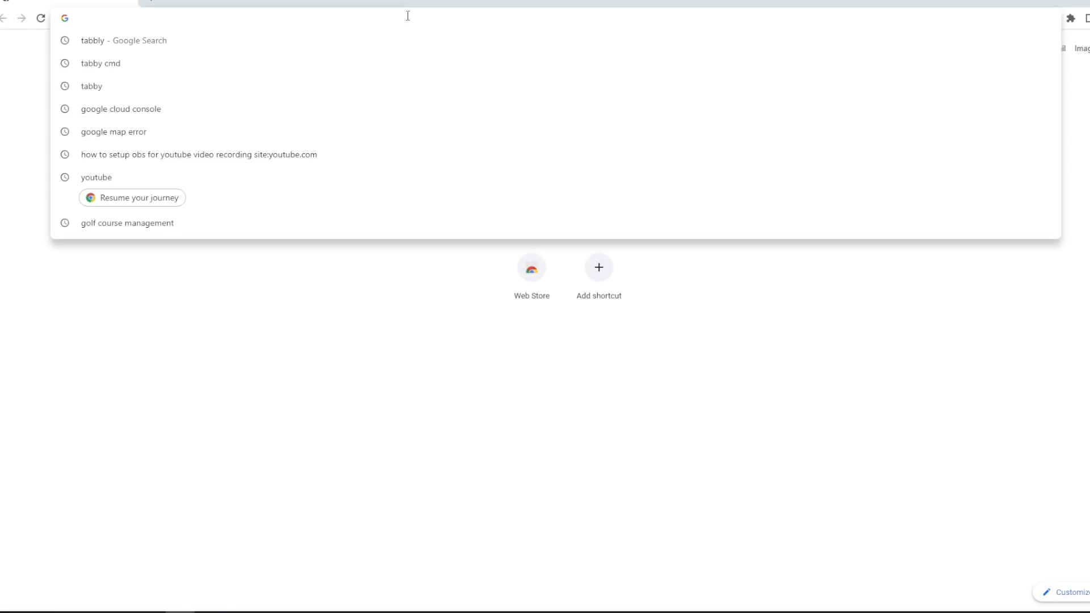
Search Google for 'angular' and open the official angular.io result.
text(ang)
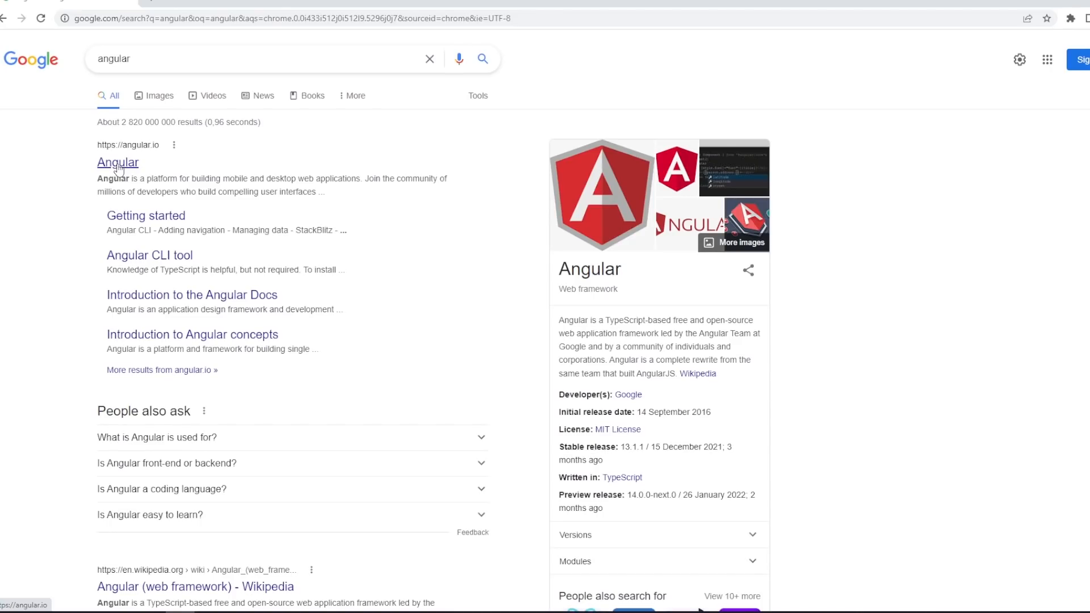
click(117, 162)
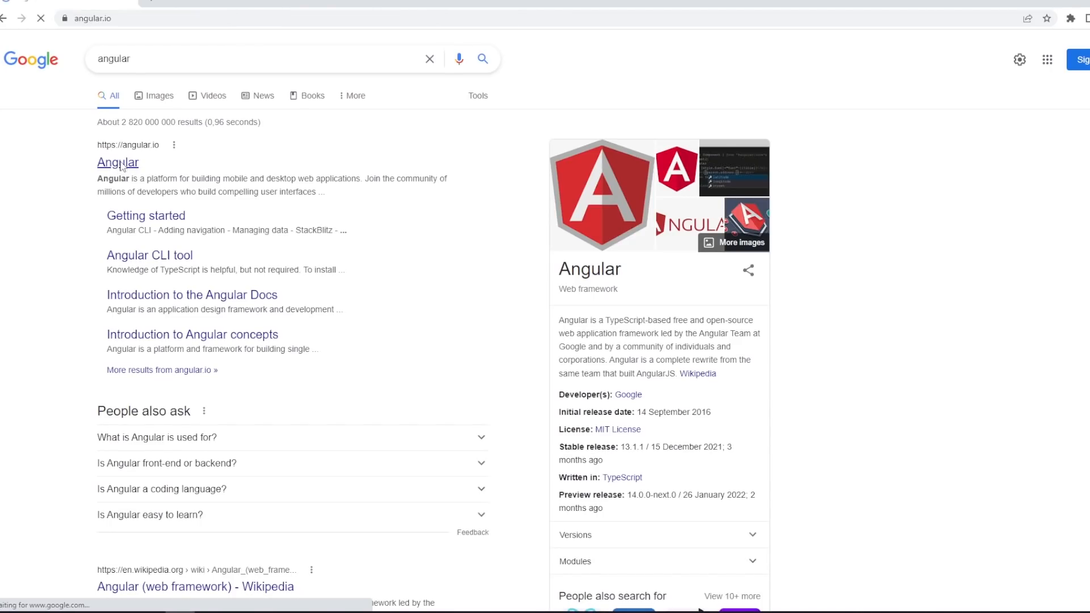
click(117, 163)
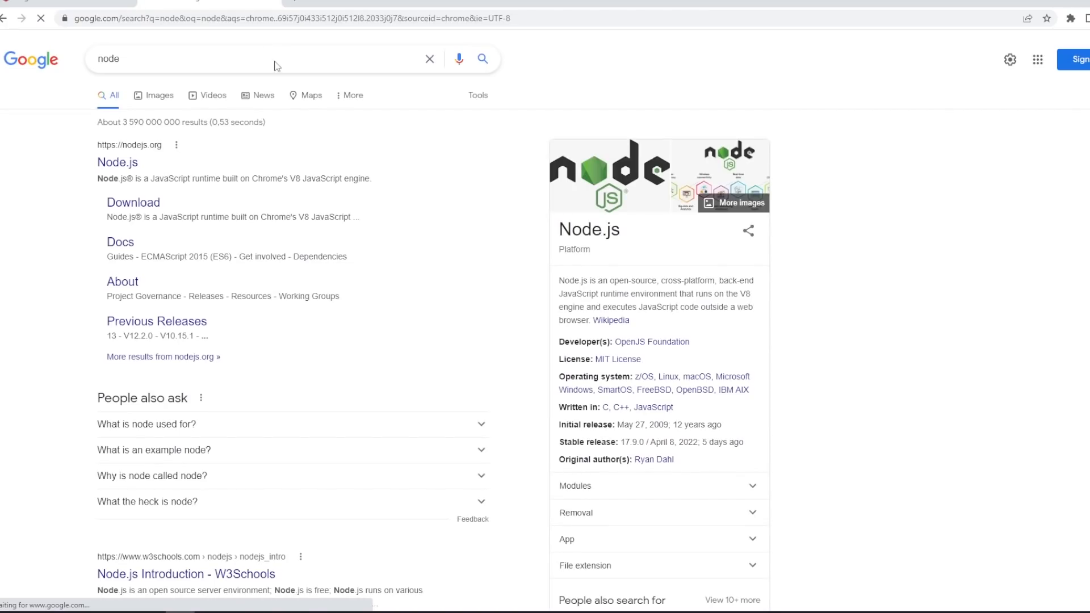
Go to nodejs.org and download the 16.14.2 LTS Windows installer.
click(117, 163)
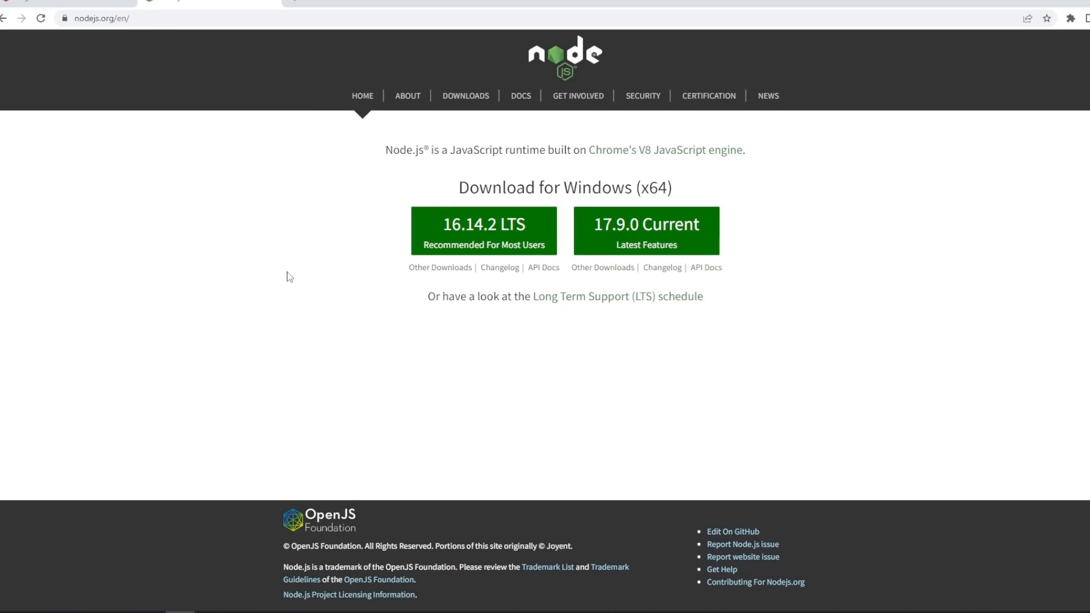
mouse_move(361, 263)
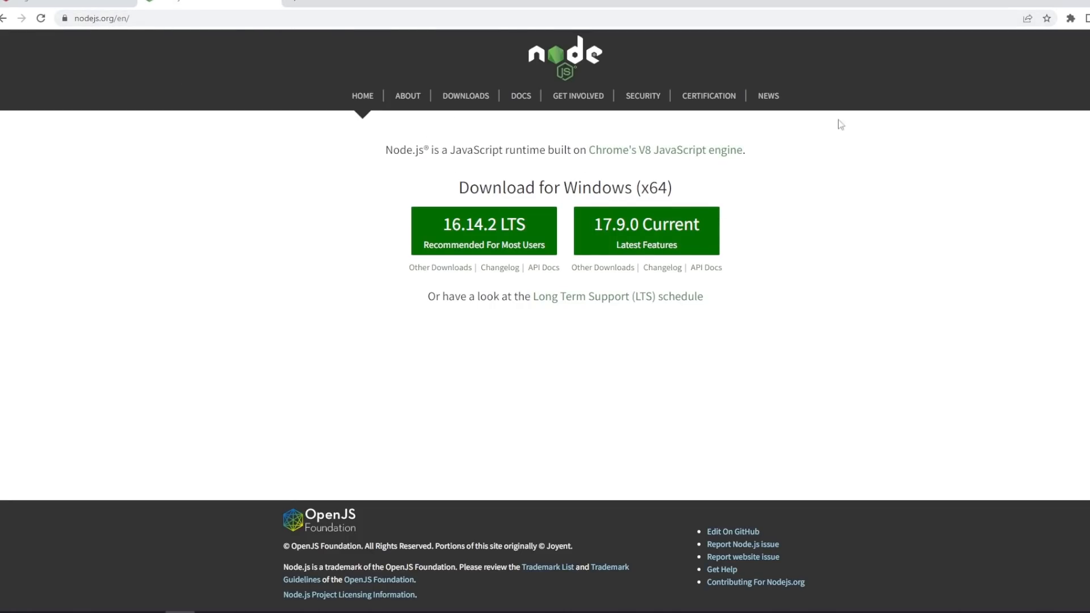
mouse_move(569, 286)
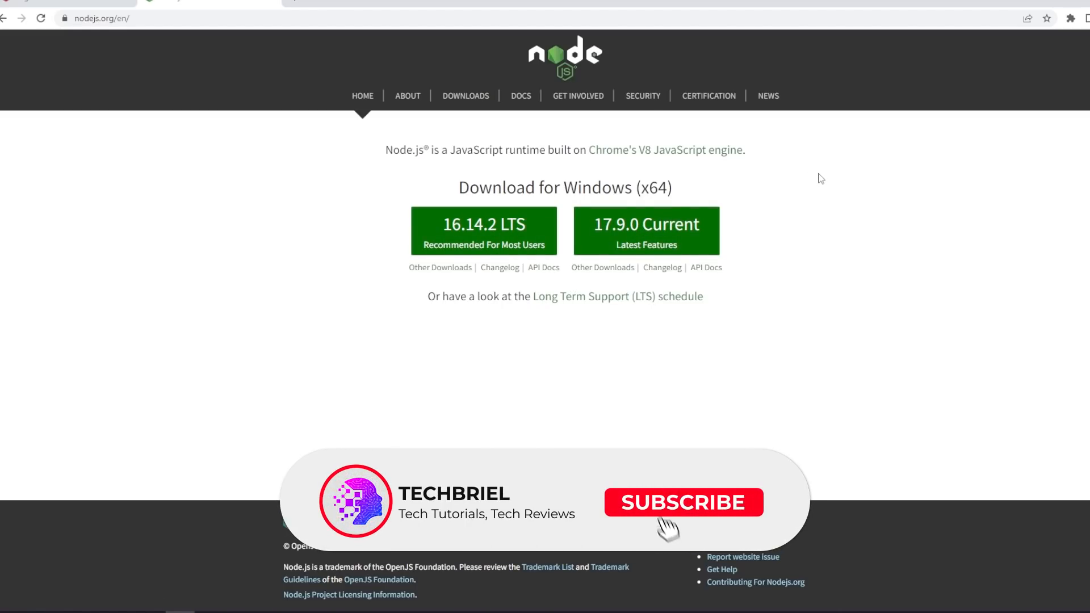
click(683, 503)
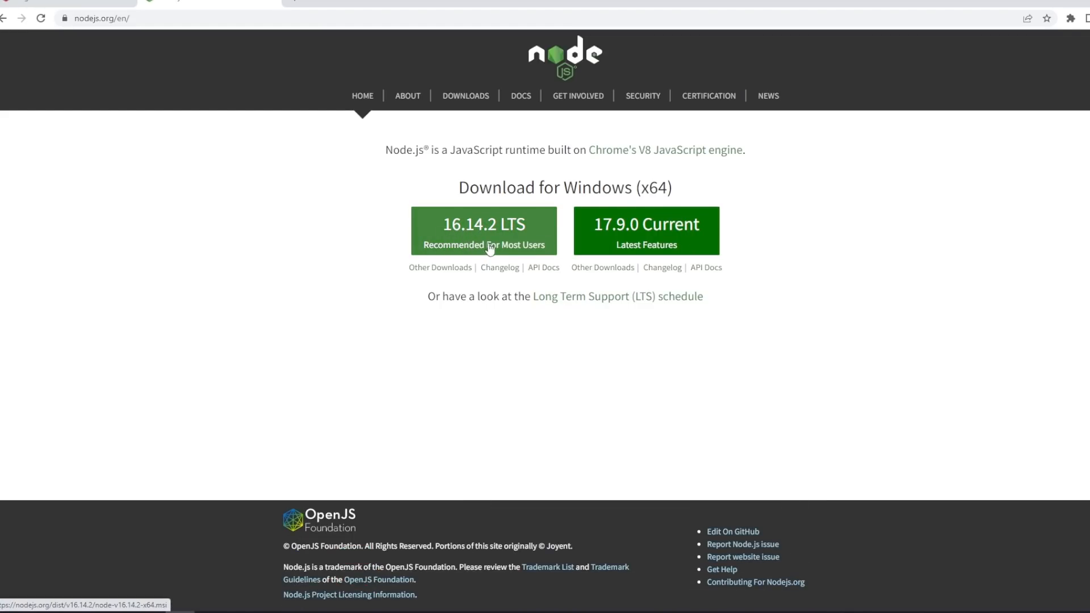
mouse_move(479, 245)
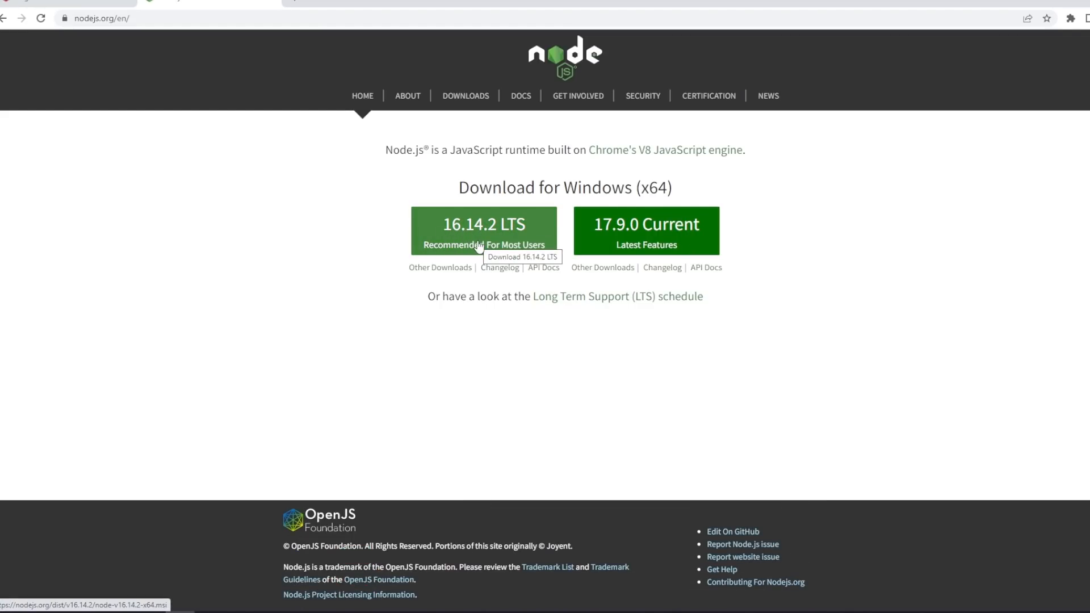
click(484, 225)
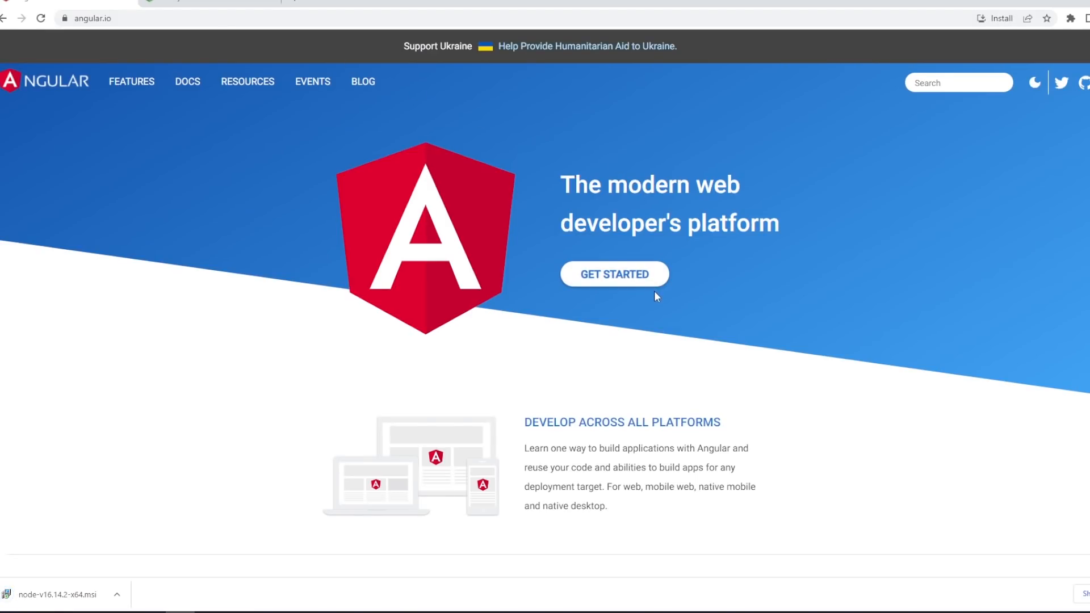
mouse_move(613, 274)
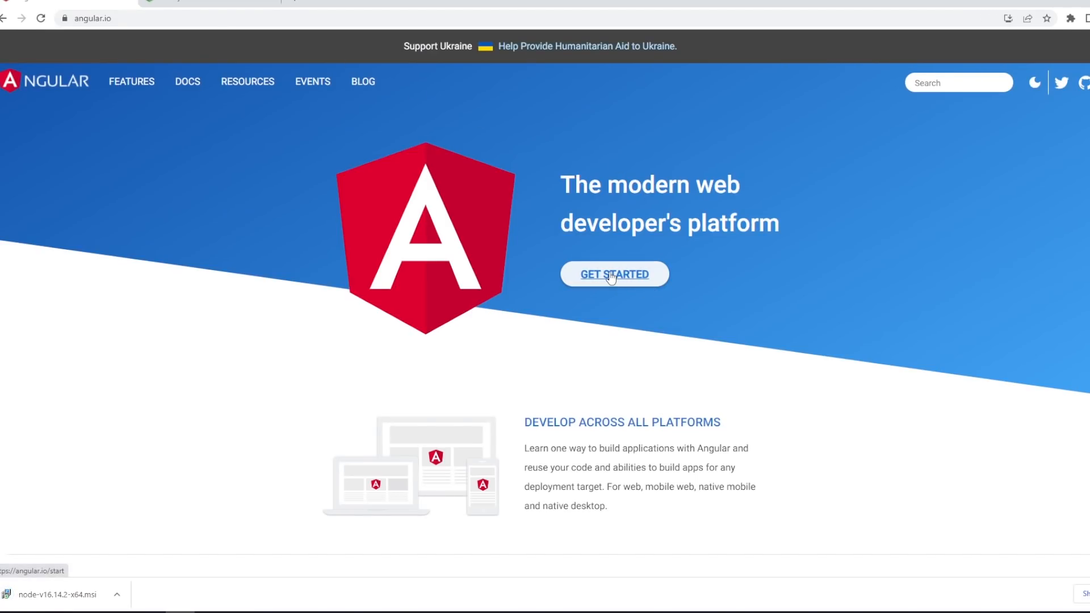
Open Get Started, then the local setup guide, and highlight the Node.js prerequisite.
click(614, 274)
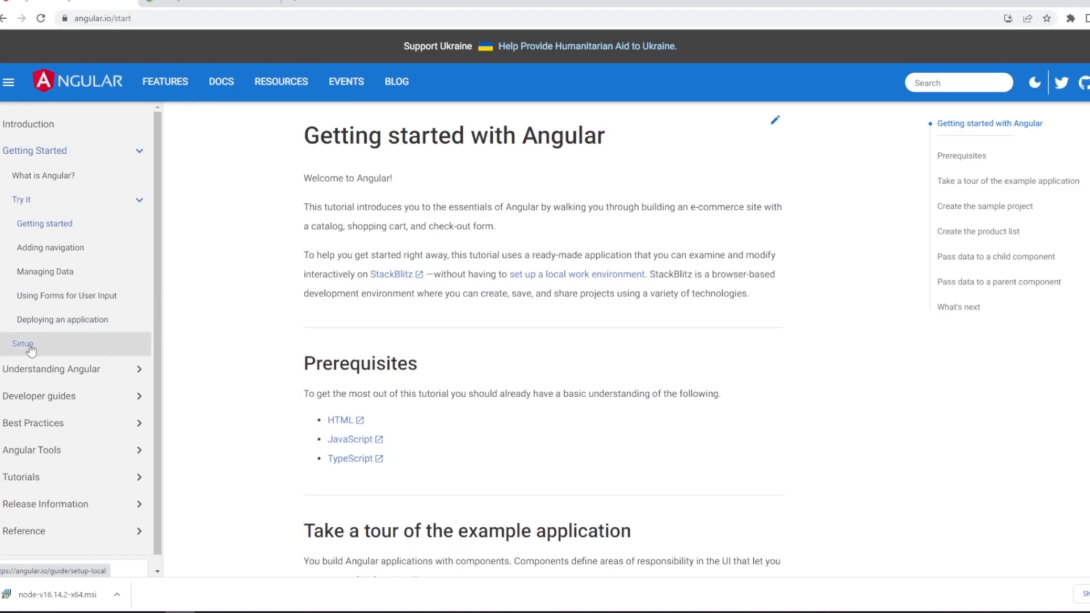
click(23, 343)
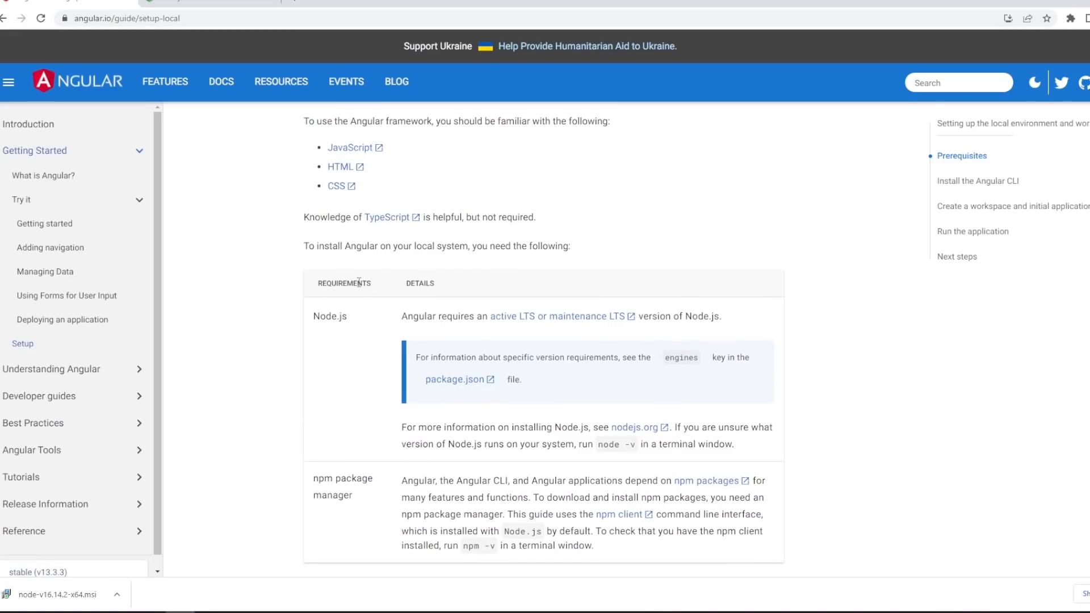
double_click(341, 317)
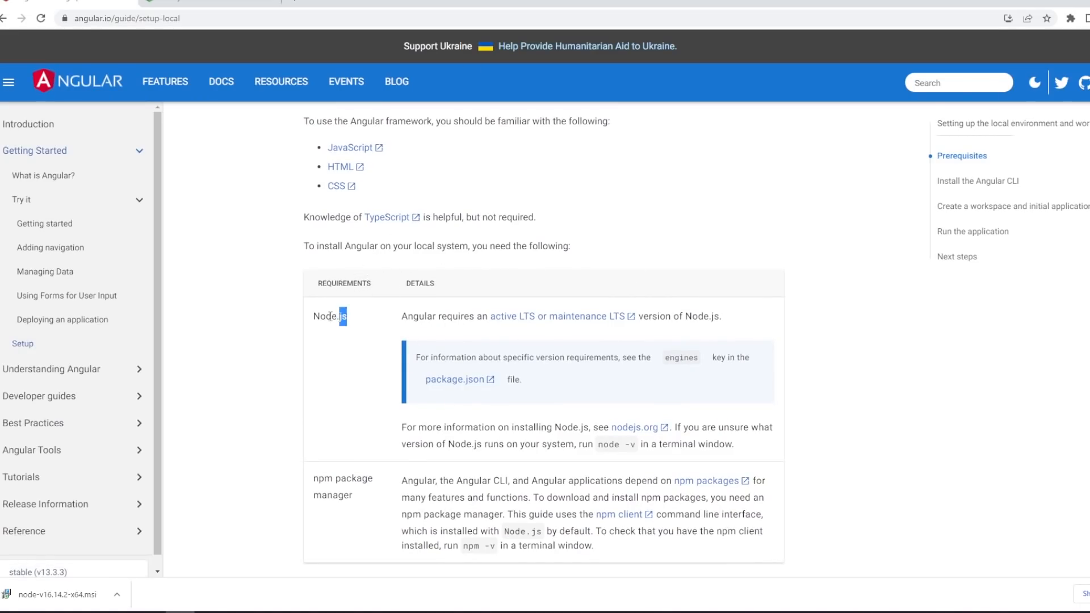
double_click(333, 316)
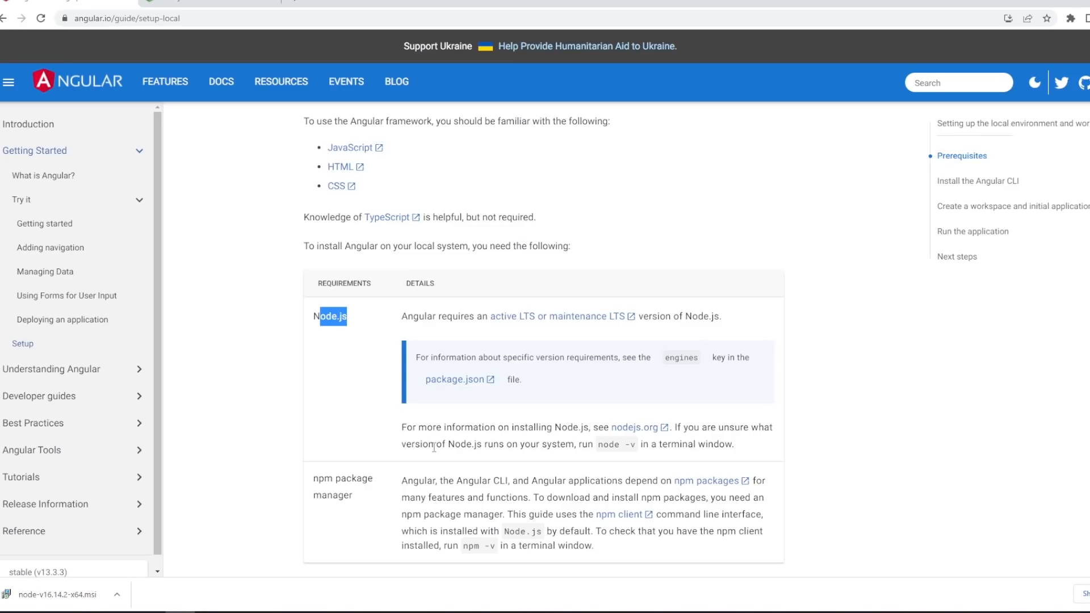
mouse_move(465, 307)
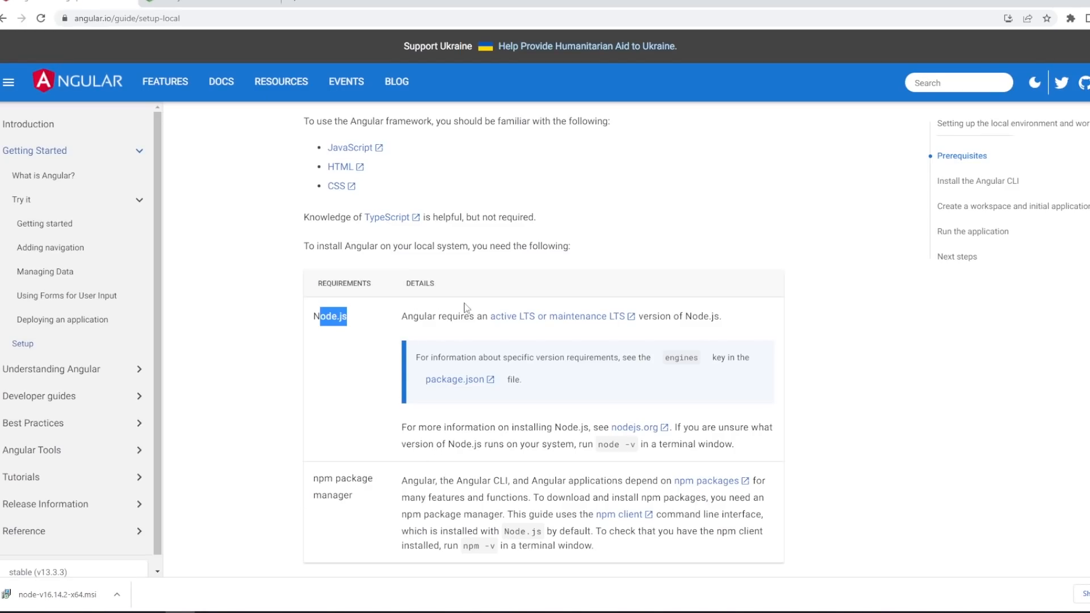
mouse_move(550, 457)
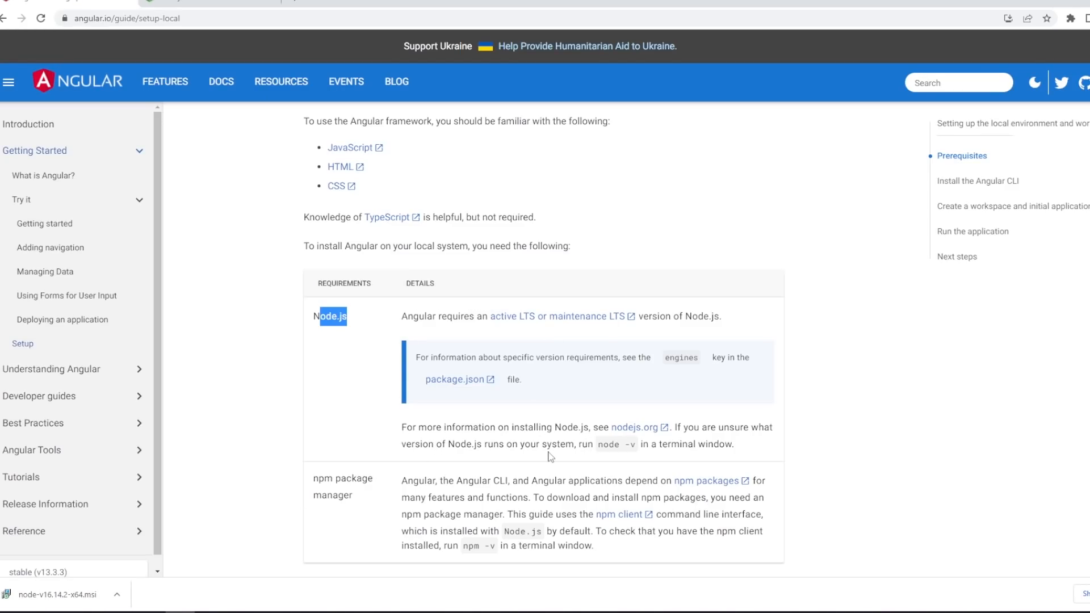
Scroll down the setup guide to the Install the Angular CLI section.
scroll(down, 3)
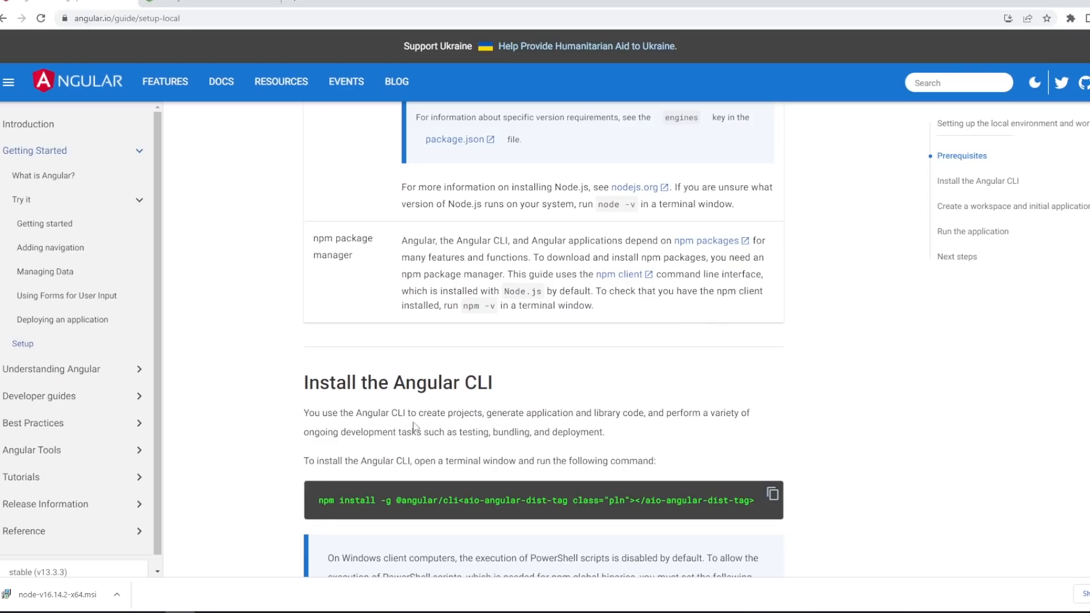
scroll(down, 3)
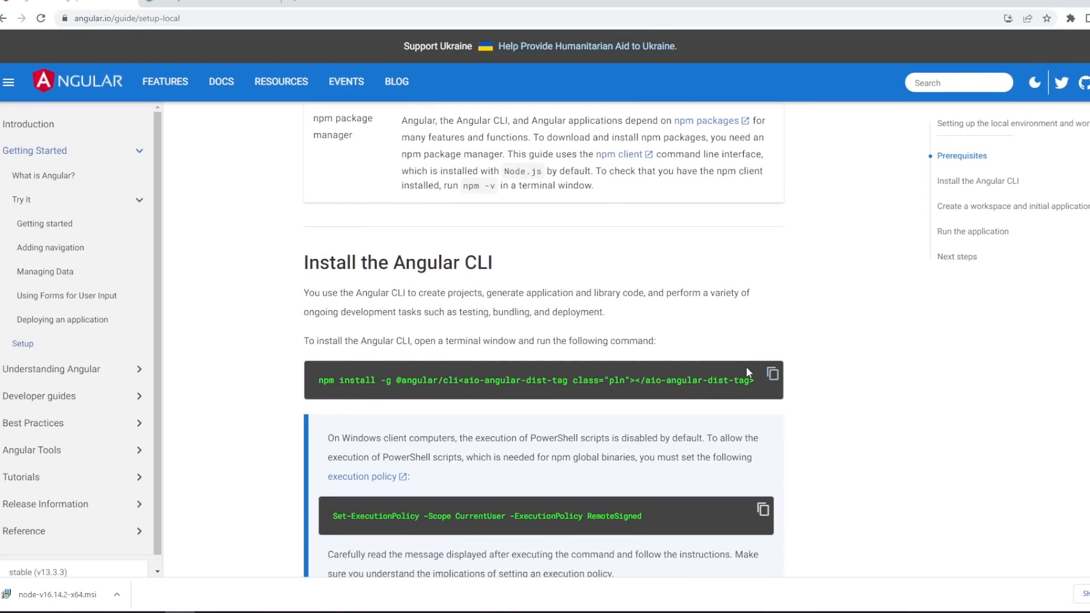
scroll(down, 3)
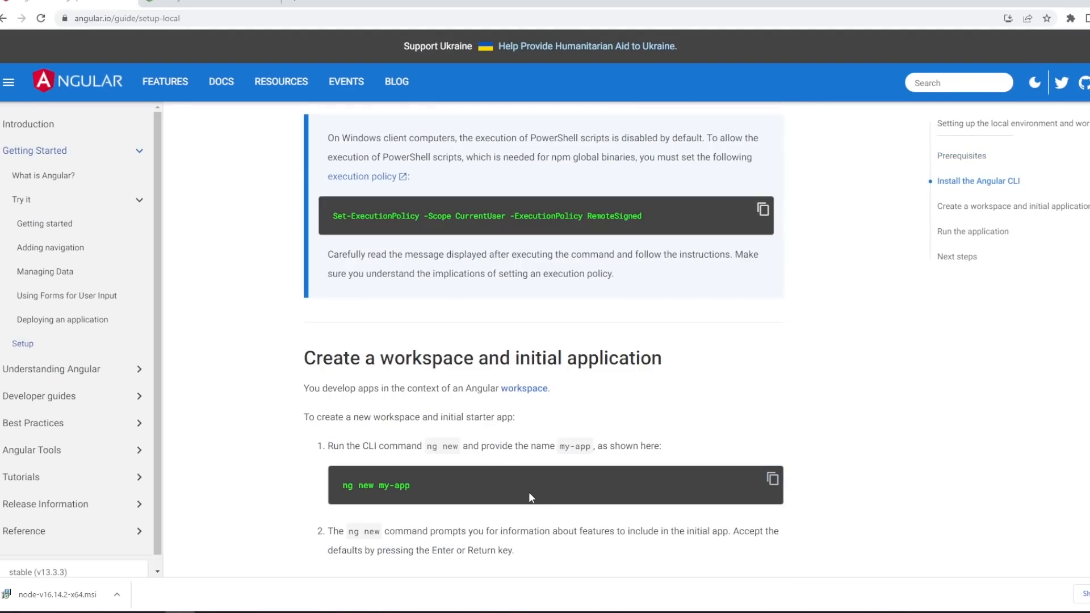
mouse_move(66, 602)
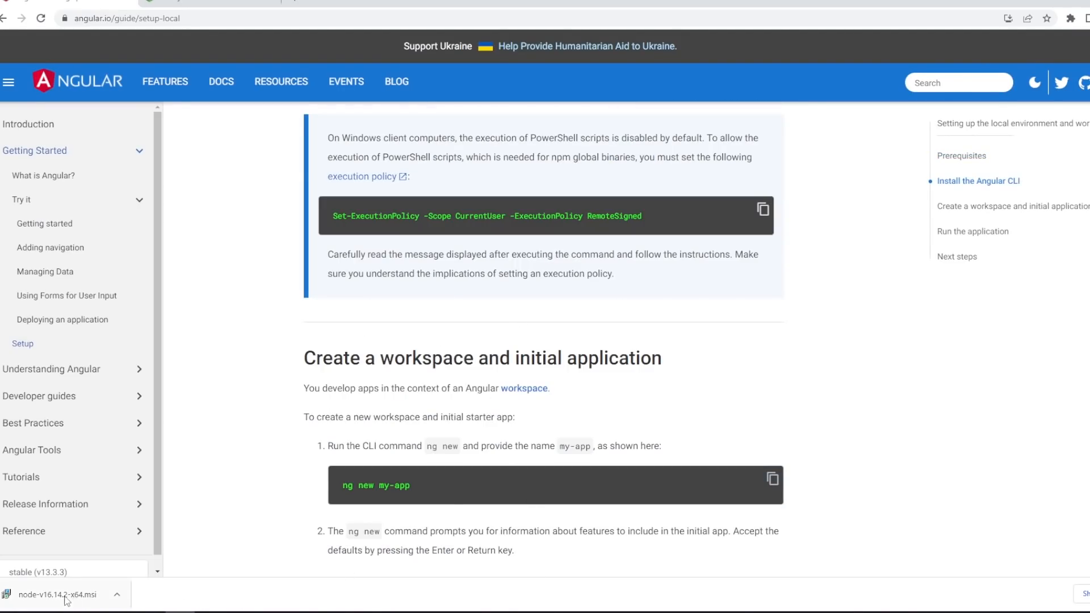
mouse_move(59, 594)
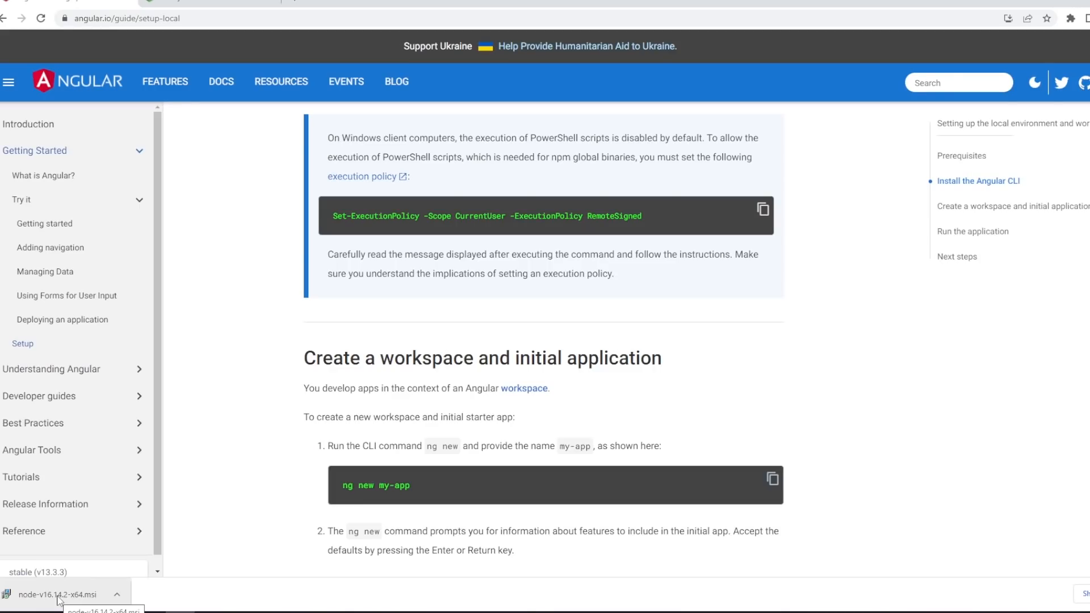
Launch node-v16.14.2-x64.msi, pass the welcome page and accept the license.
click(59, 594)
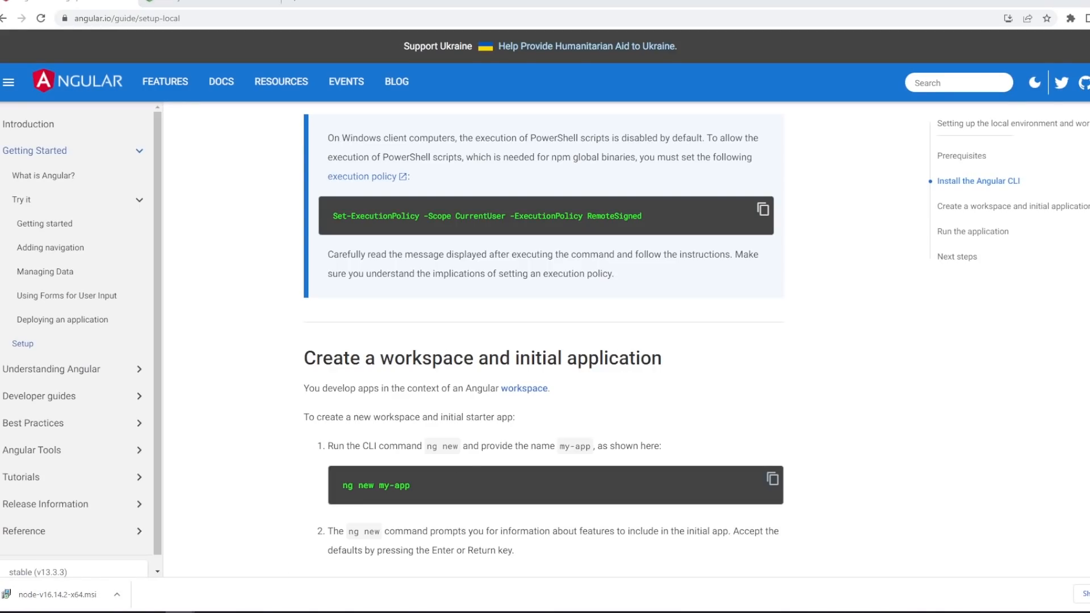
click(56, 594)
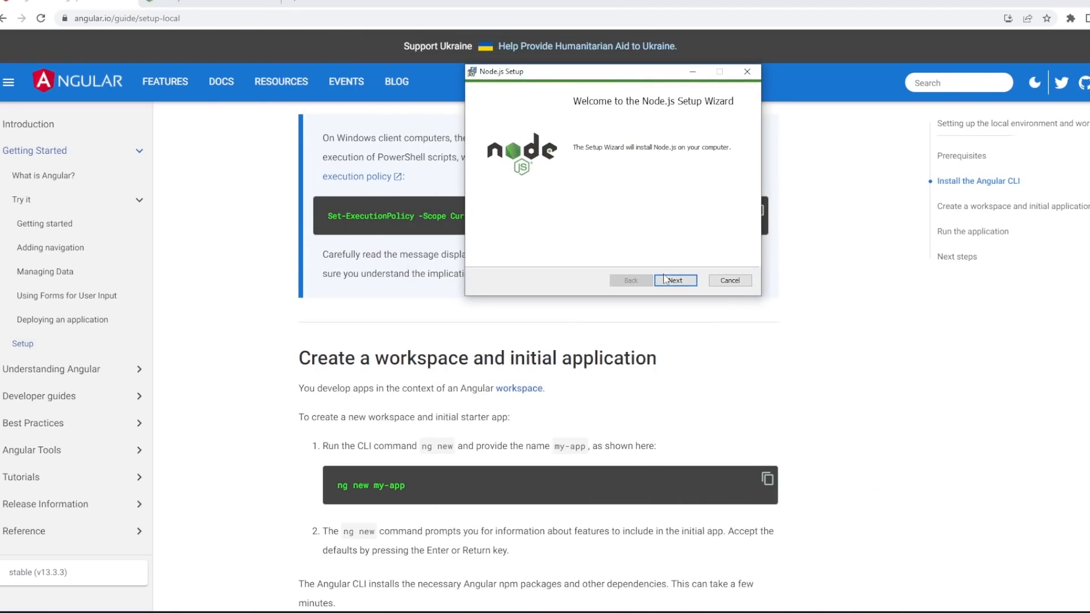
click(674, 280)
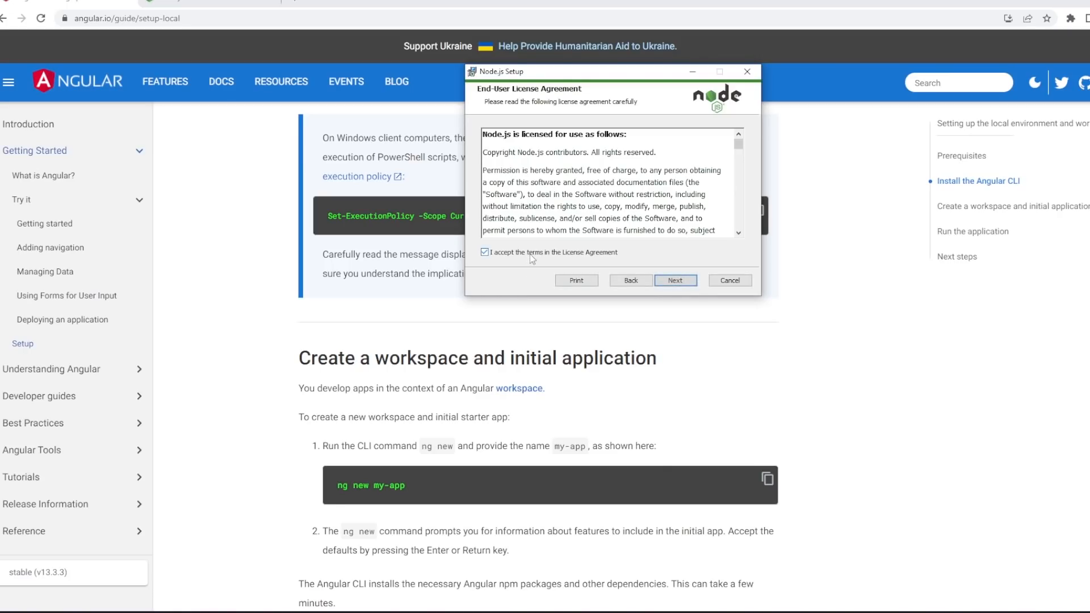
click(674, 280)
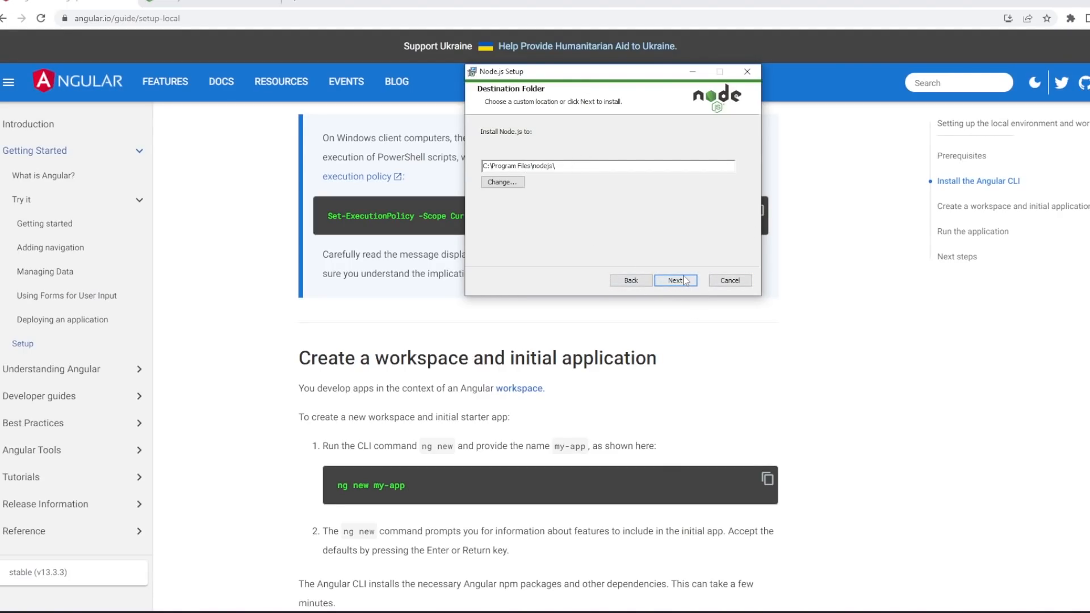
Keep the default install folder and features, and skip the native module build tools.
click(674, 280)
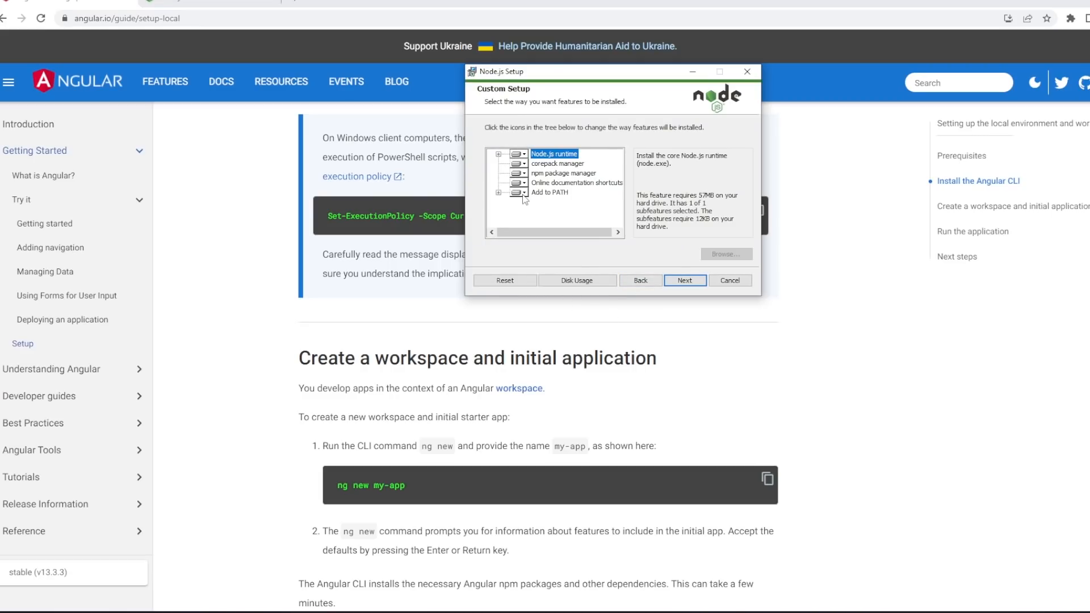
click(684, 281)
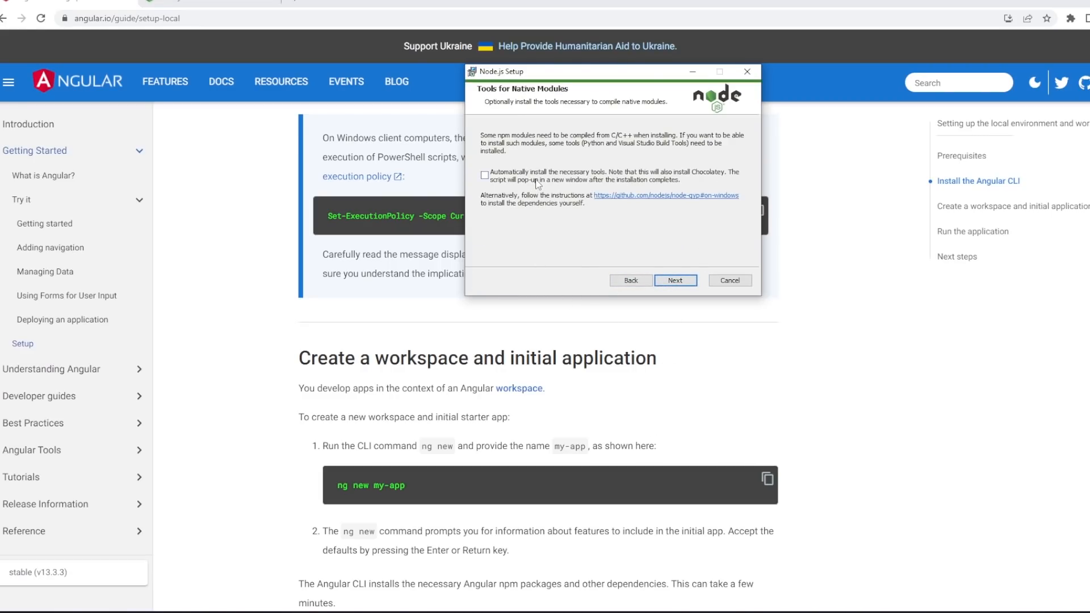
mouse_move(587, 143)
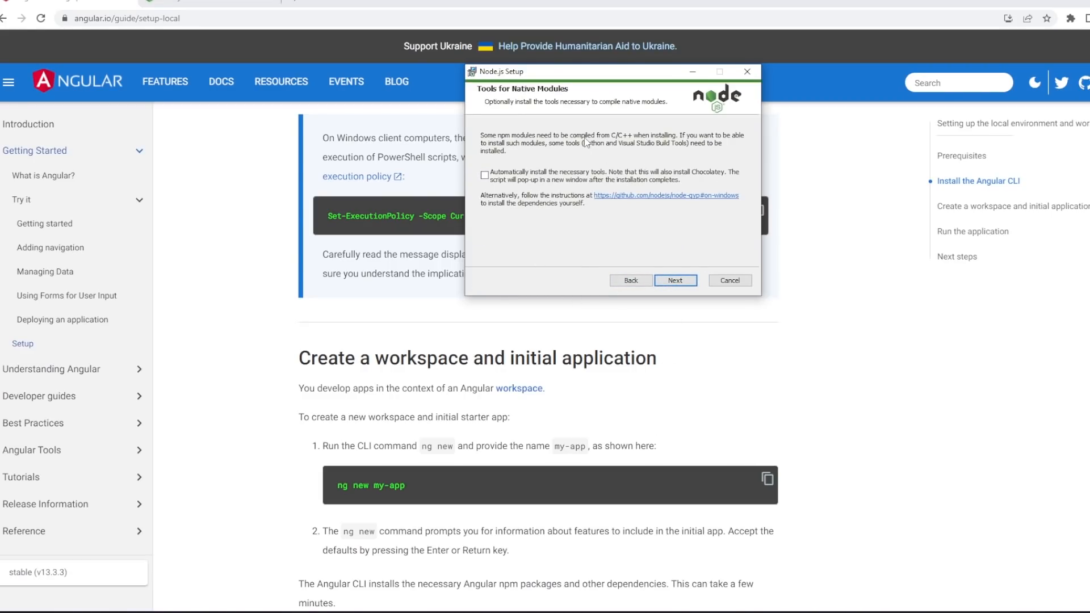
click(673, 280)
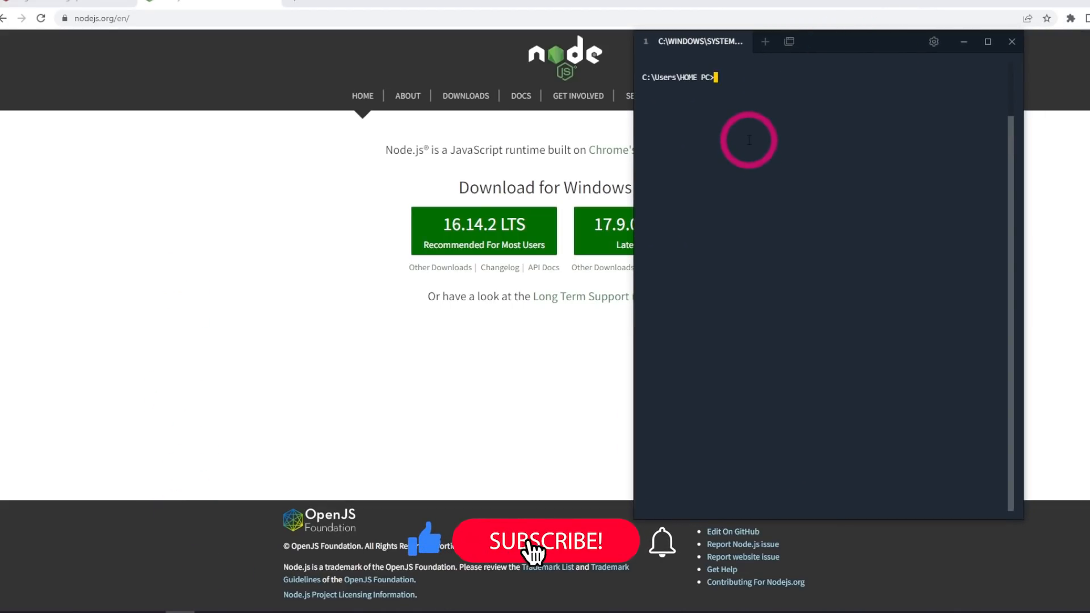
Run node in Tabby, then search Start for 'node.js' to launch the Node.js console.
text(node -v)
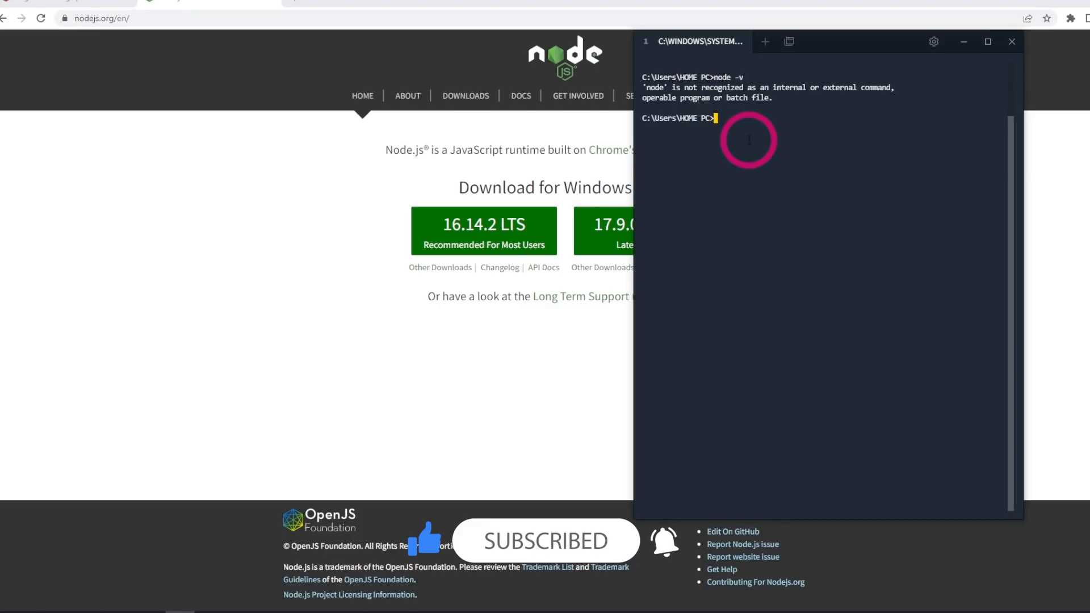
click(31, 600)
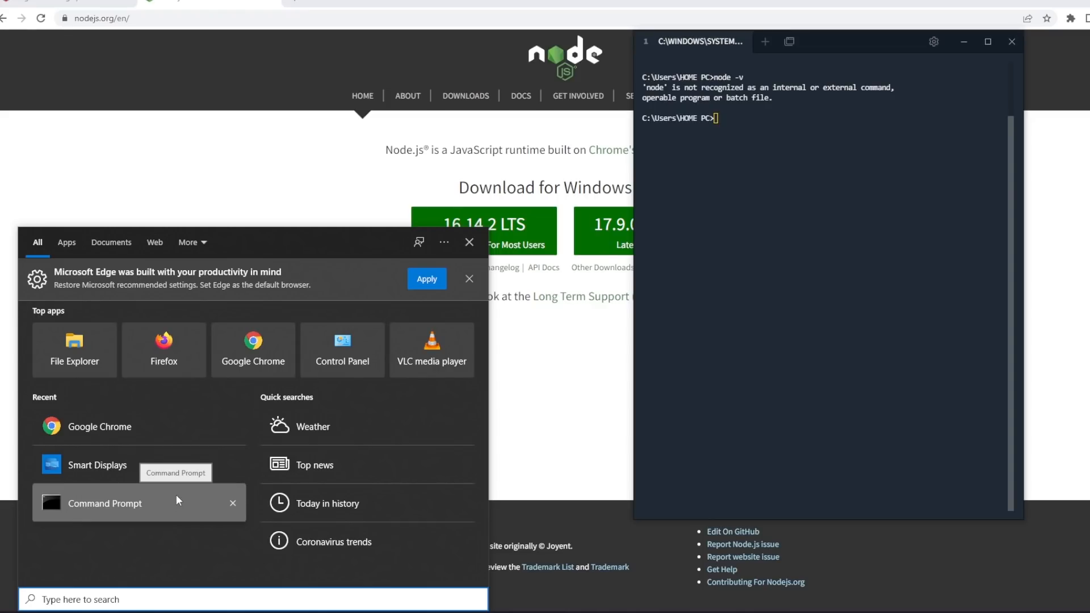
text(node.js)
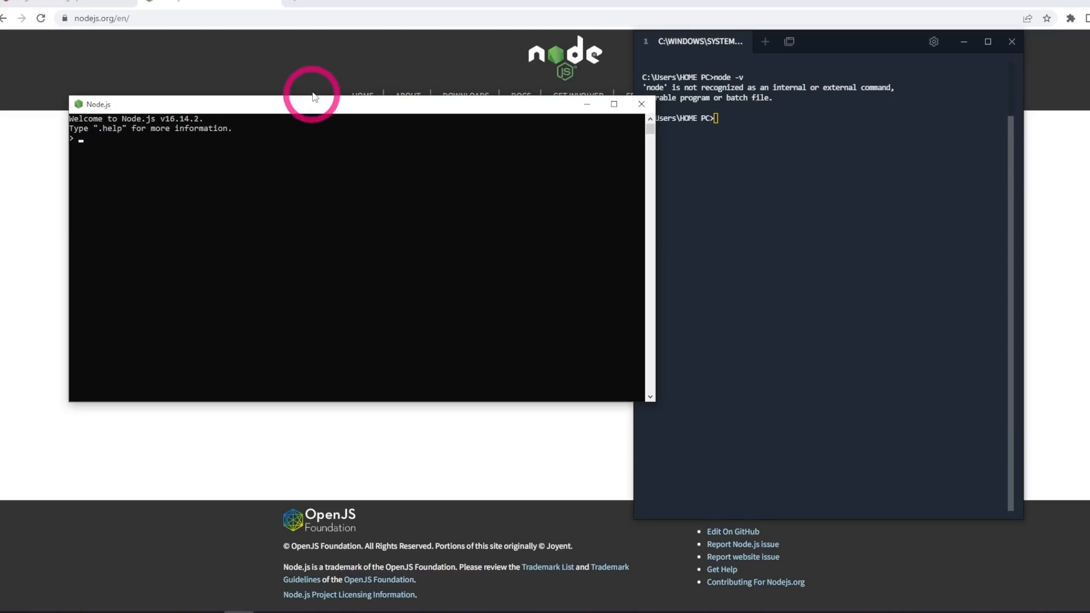
Close the Tabby terminal tab and the Tabby window.
click(1012, 42)
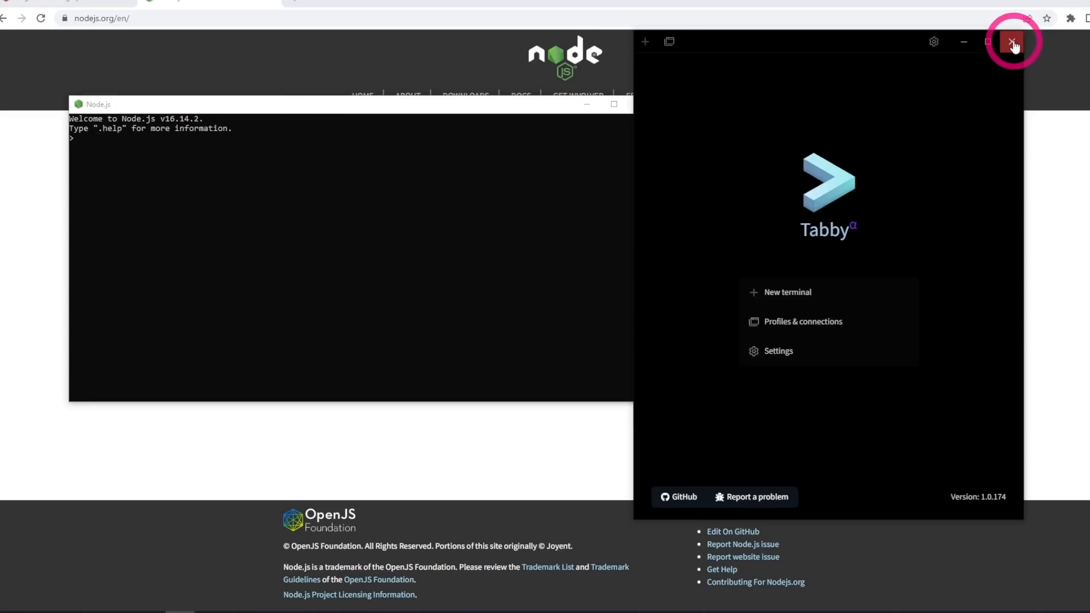
click(1011, 41)
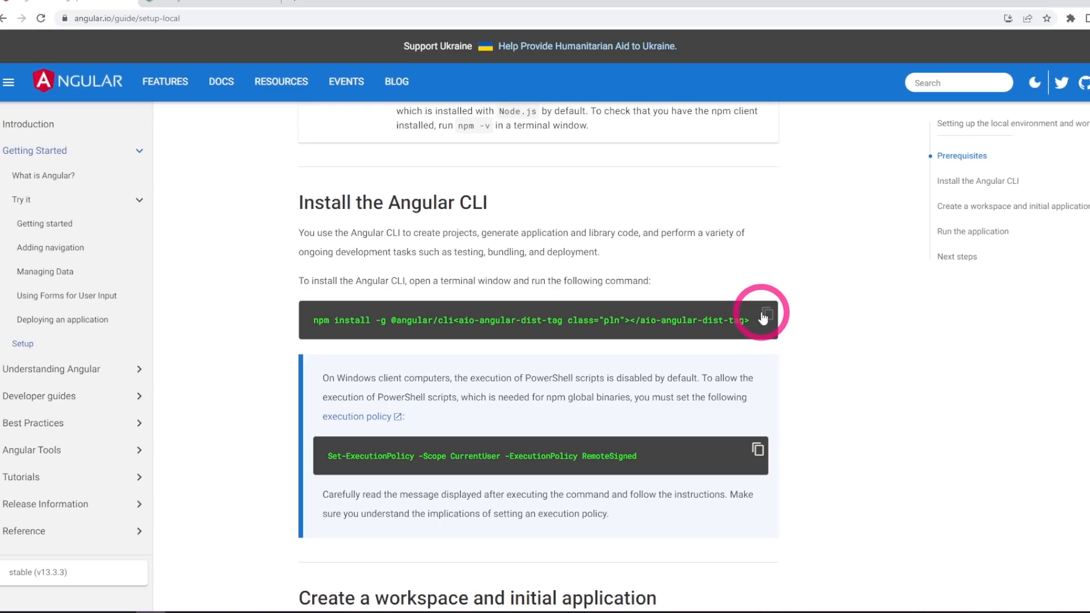
Copy the Angular CLI install command from the docs and exit the Node.js console.
click(763, 313)
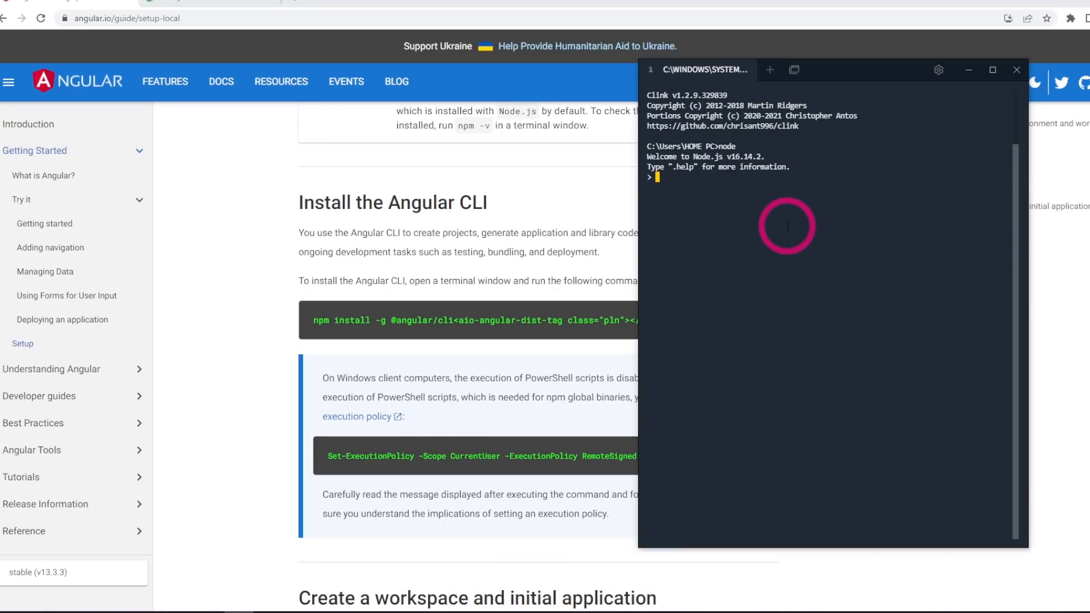
key(ctrl)
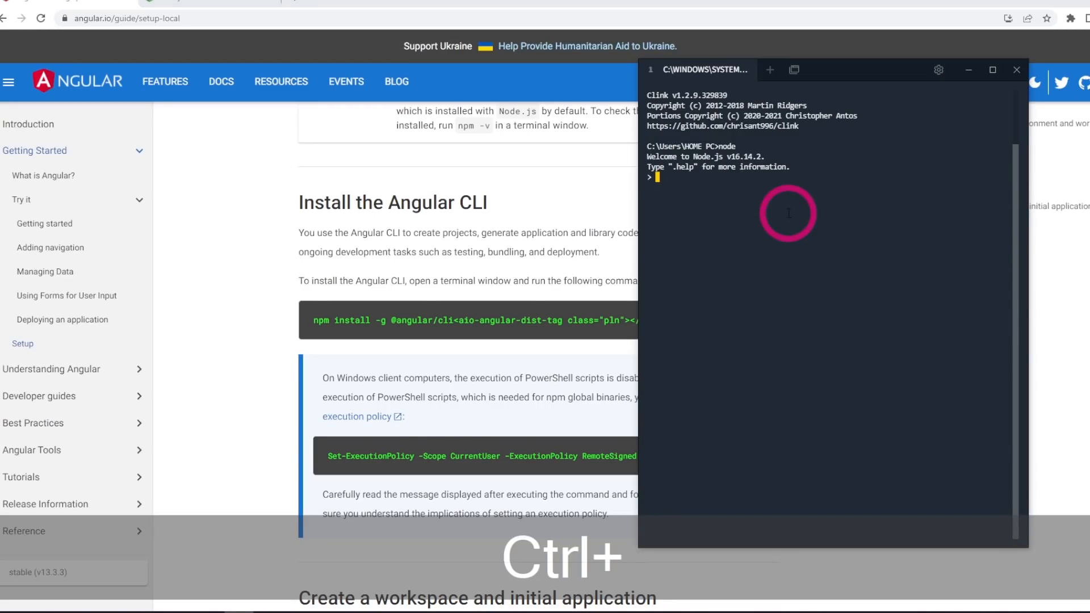
key(ctrl+v)
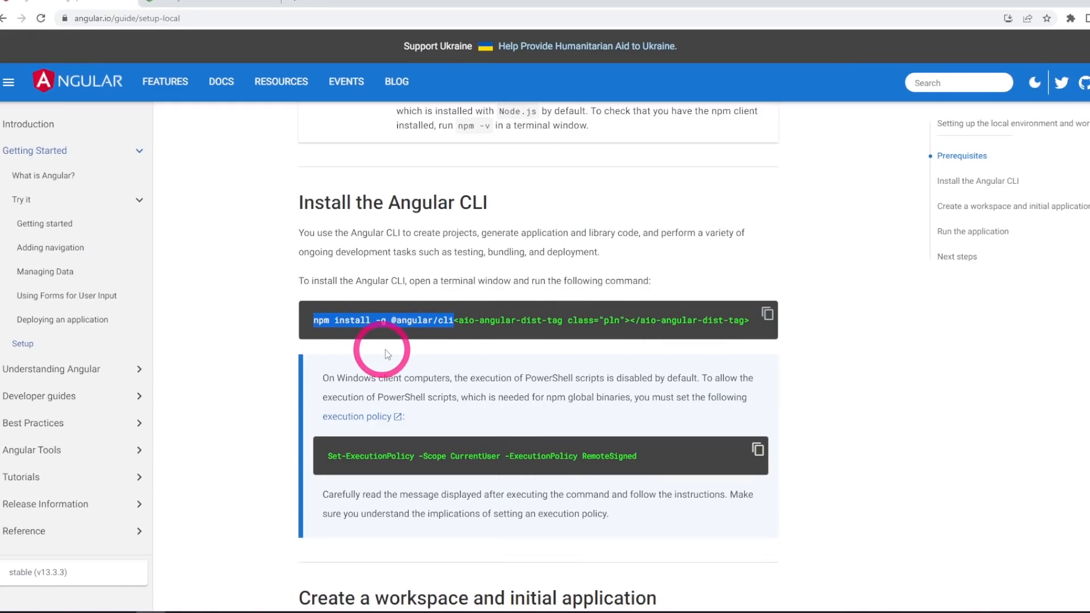
key(ctrl+c)
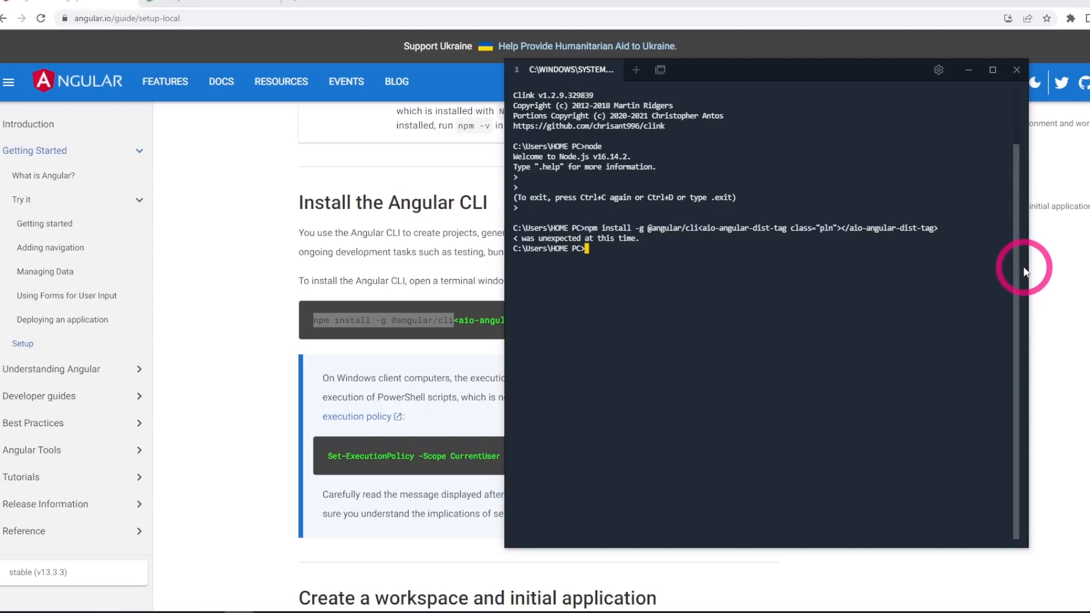
key(ctrl+v)
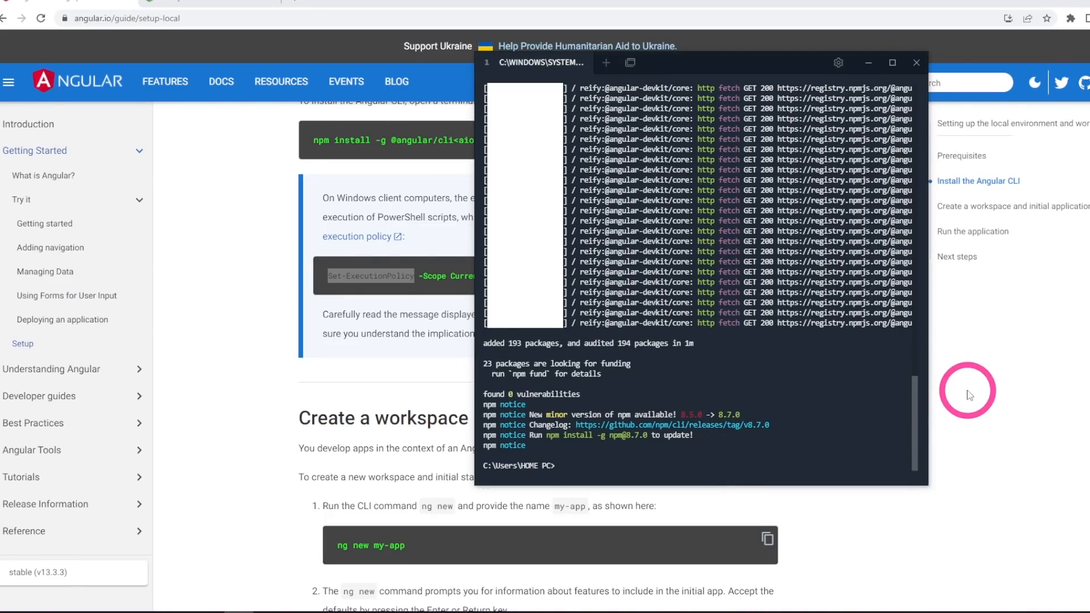
text(npm install -g)
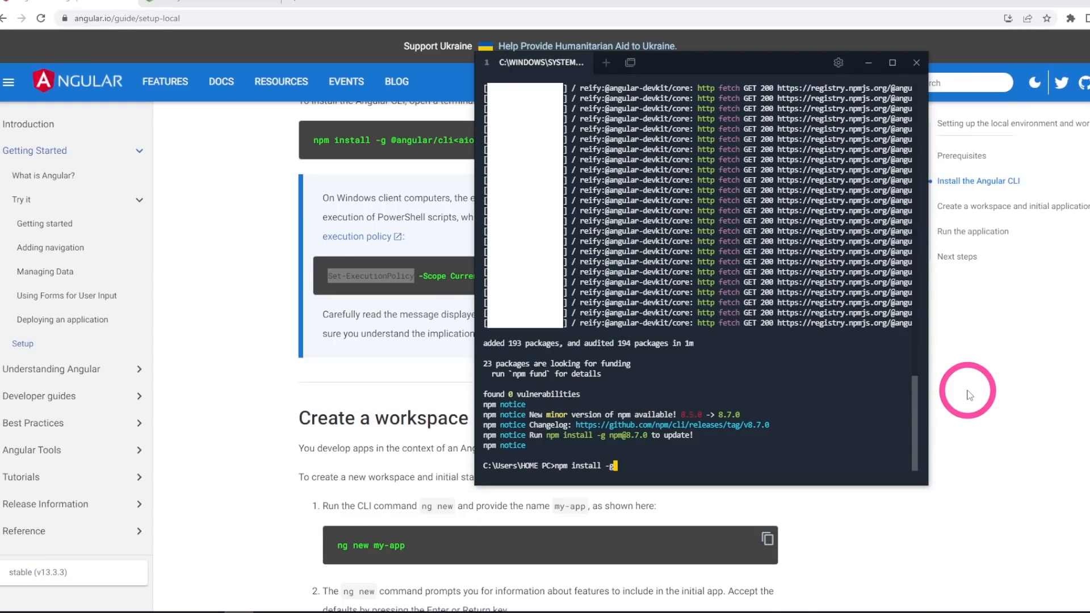
text(npm)
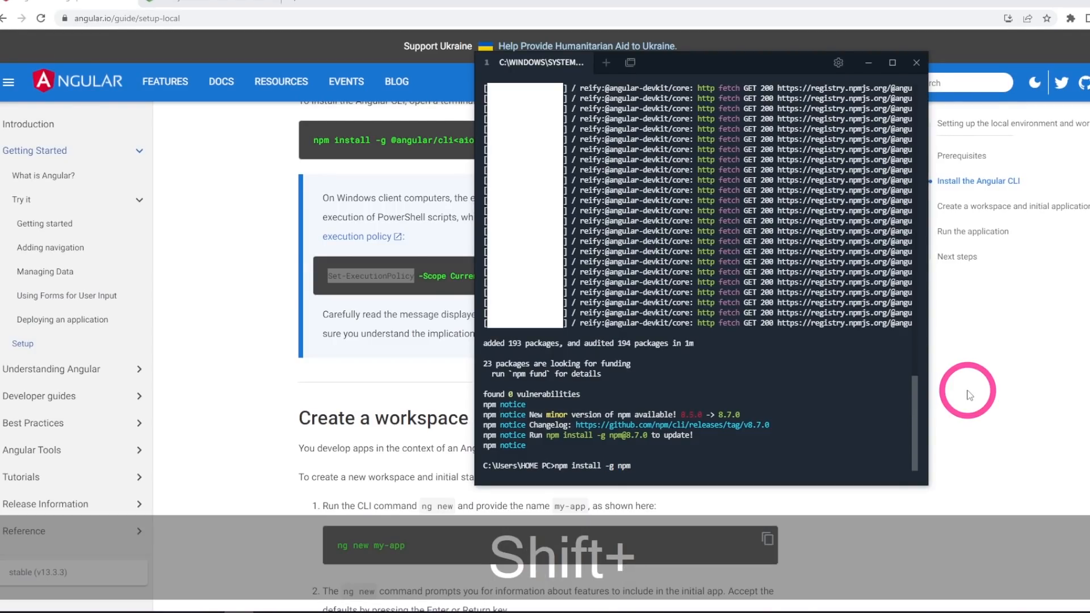
text(@)
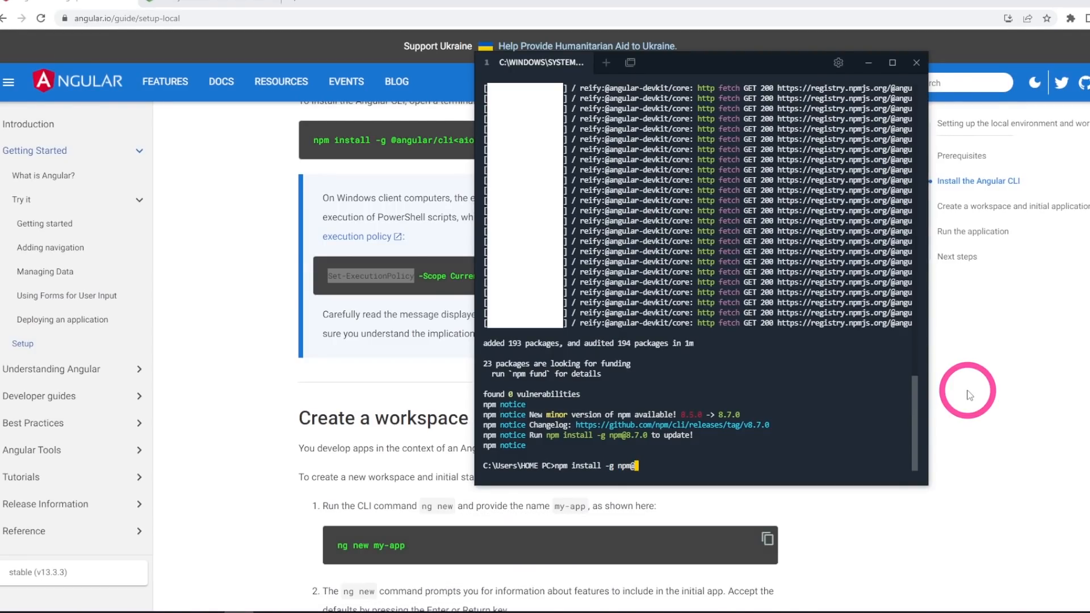
text(8.)
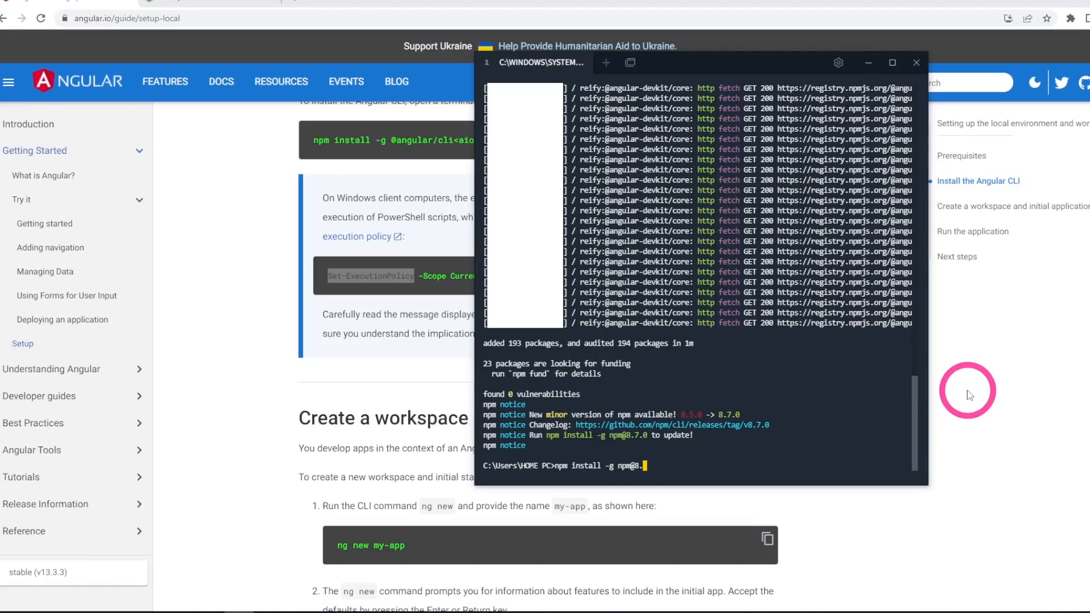
text(7)
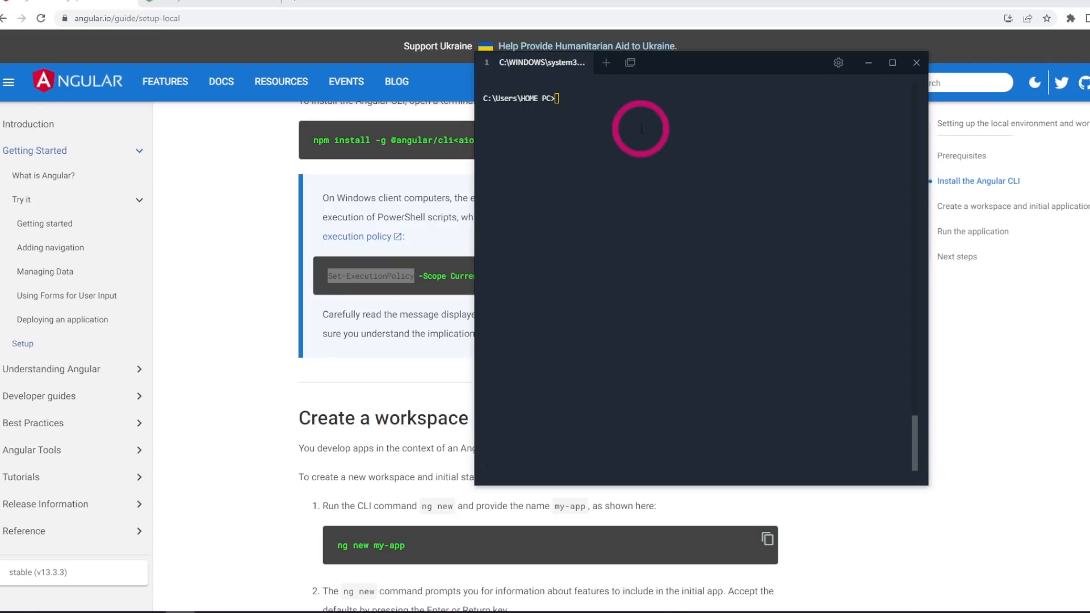
Run ng version to report Angular CLI 13.3.3 with Node 16.14.2 and npm 8.7.0.
text(ng)
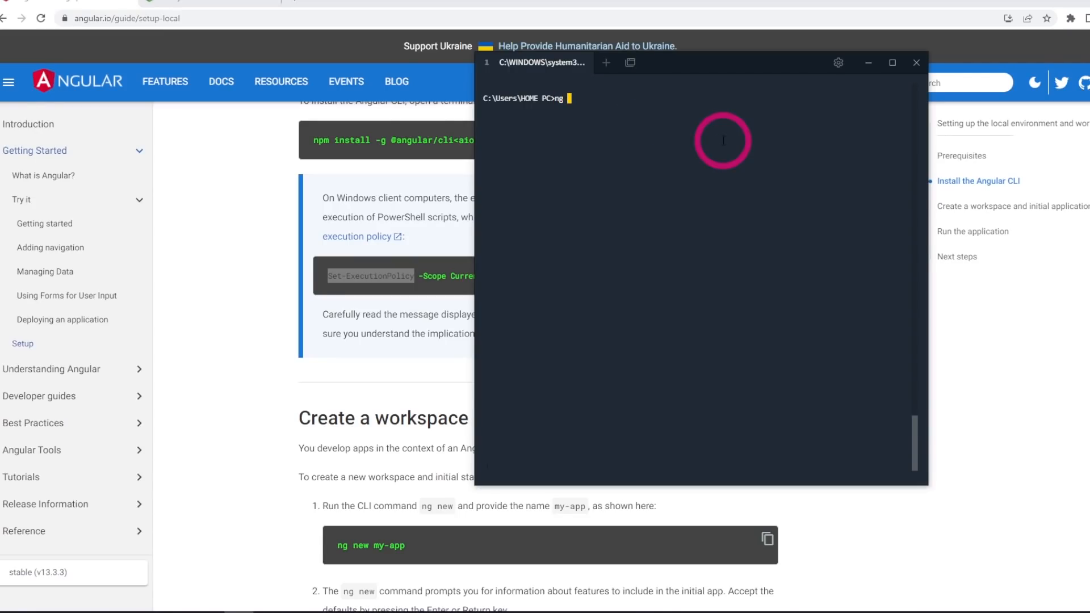
text(version)
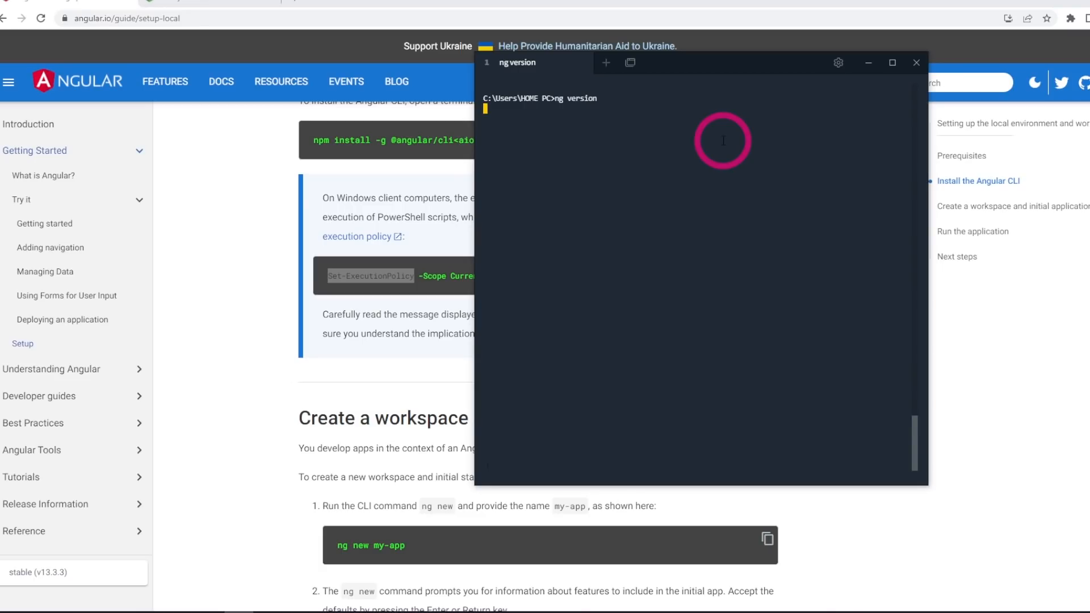
key(enter)
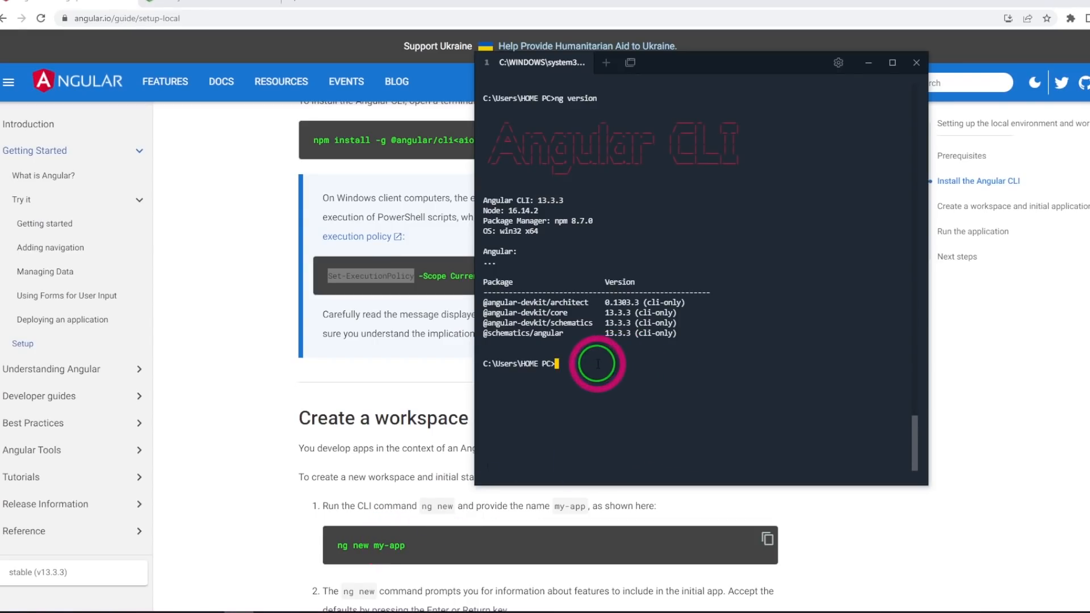
Run ng new projectone, accepting routing and choosing CSS as the stylesheet format.
text(ng new)
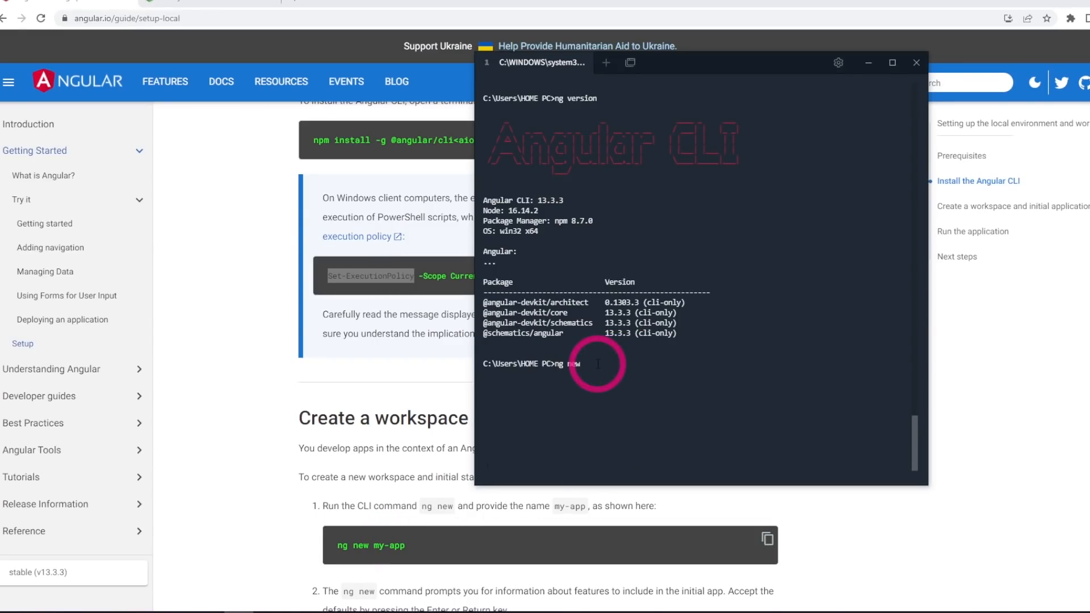
text(proje)
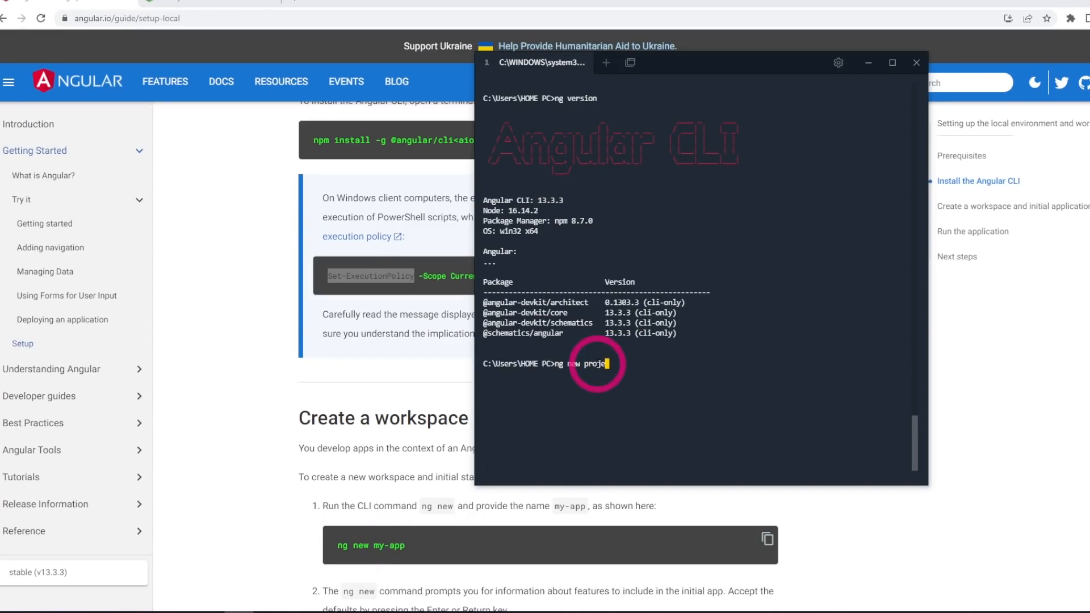
text(ctone)
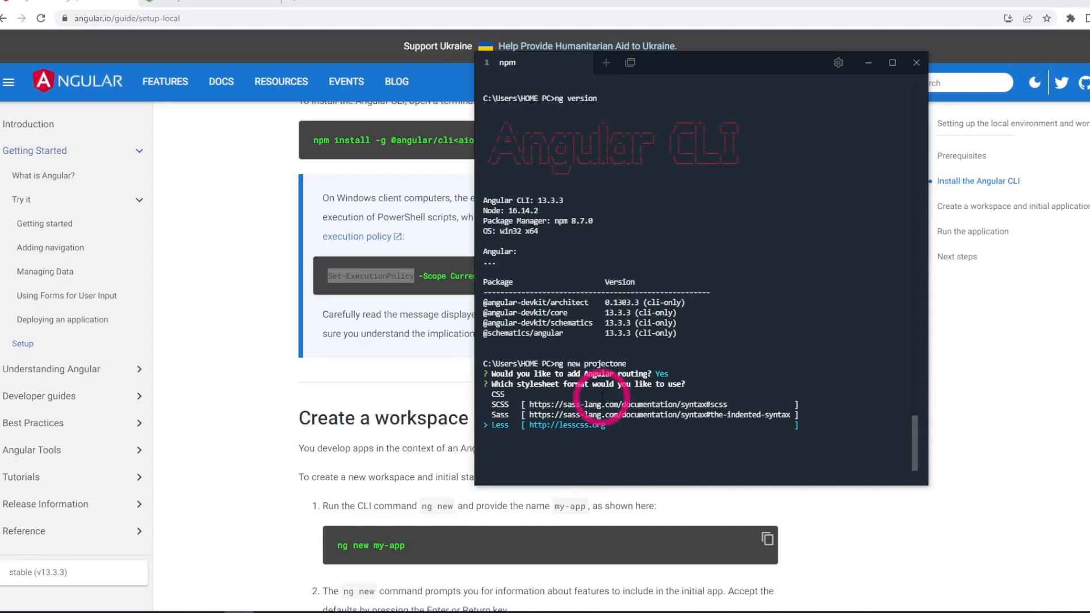
key(Up)
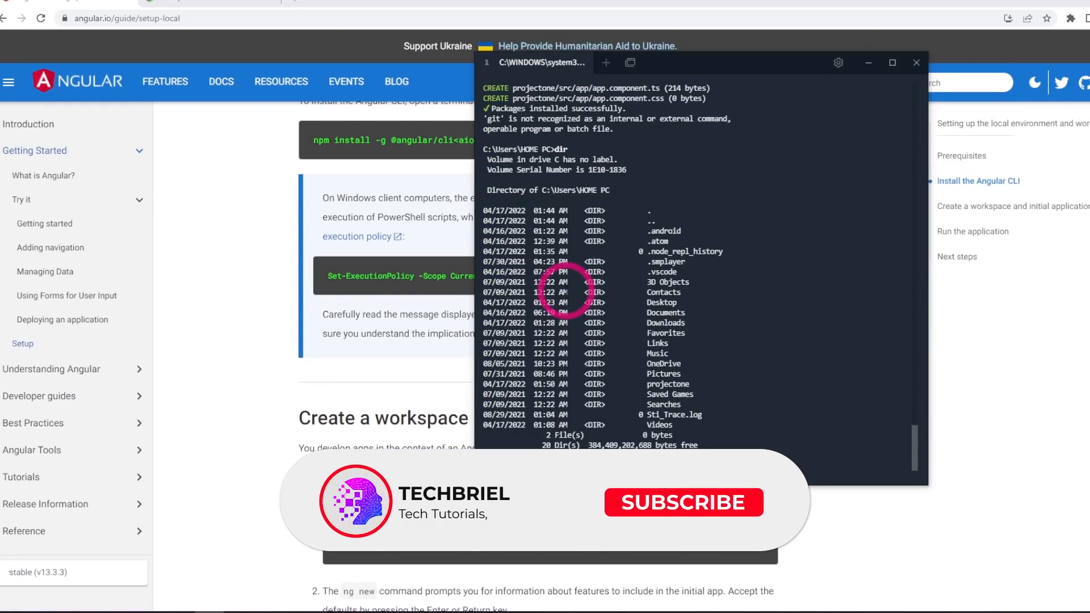
Change into the projectone folder and launch ng serve to build the app.
click(683, 503)
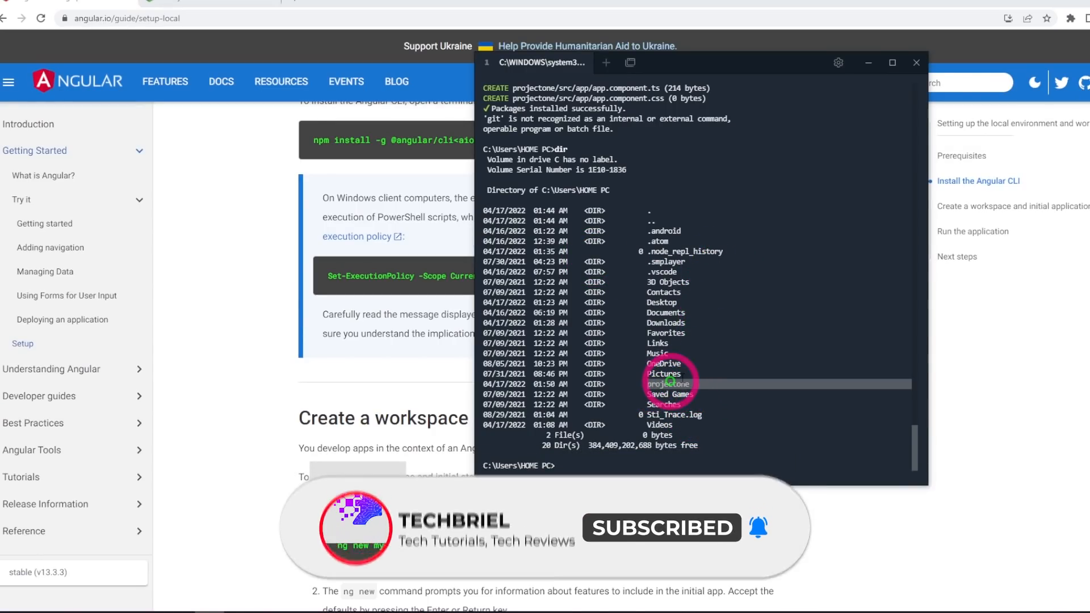
text(cd)
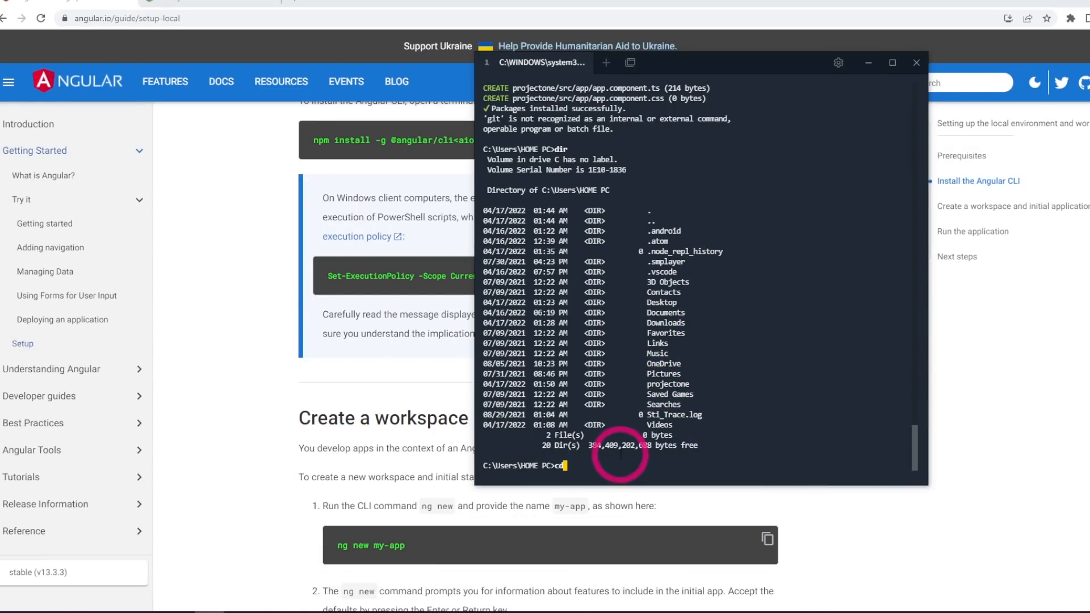
text(projectone)
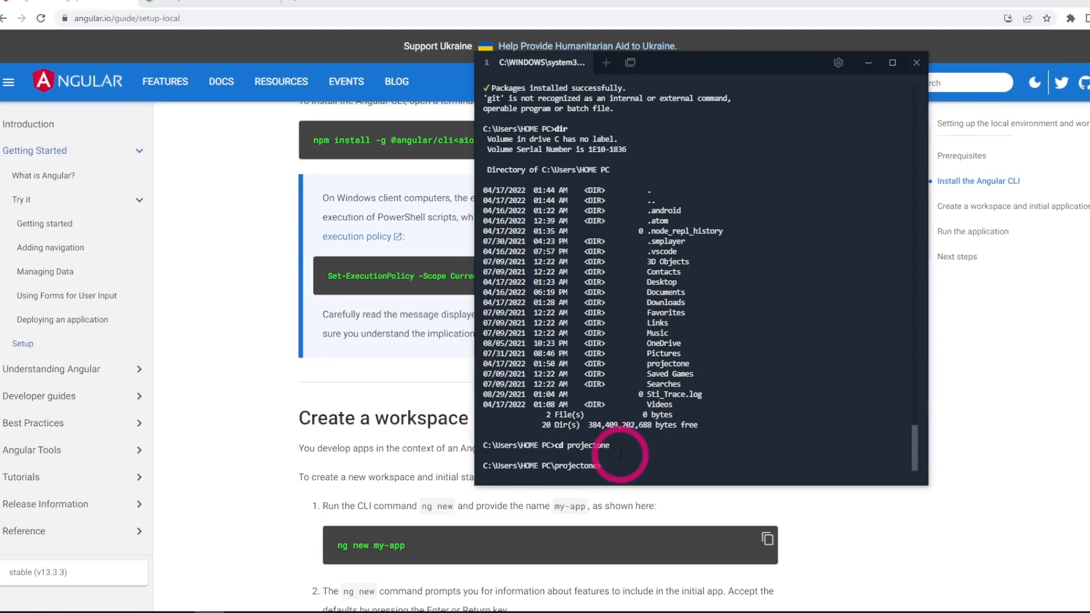
text(ng serve)
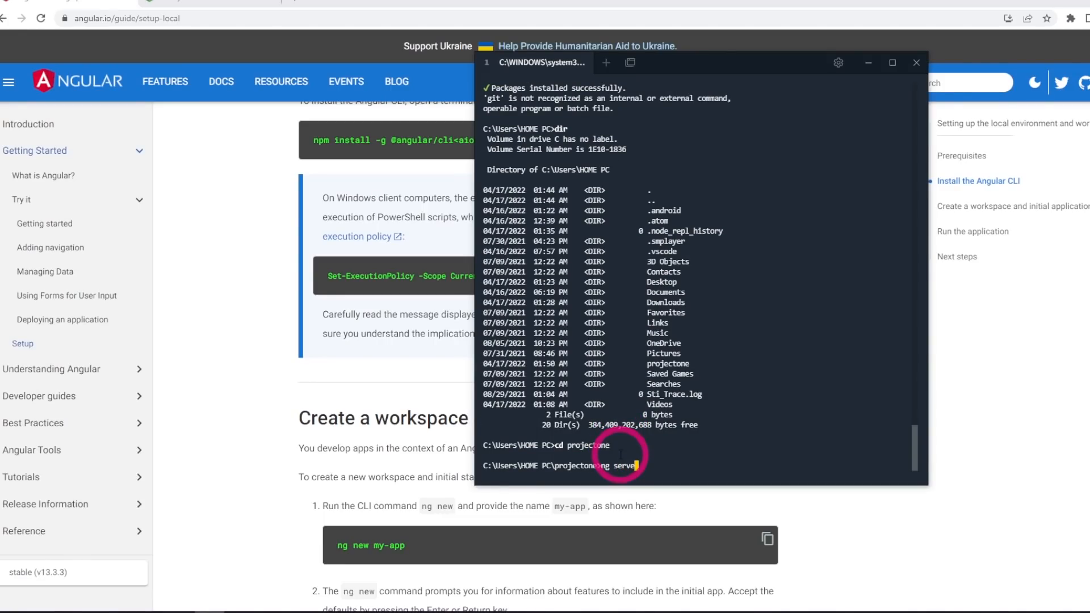
key(enter)
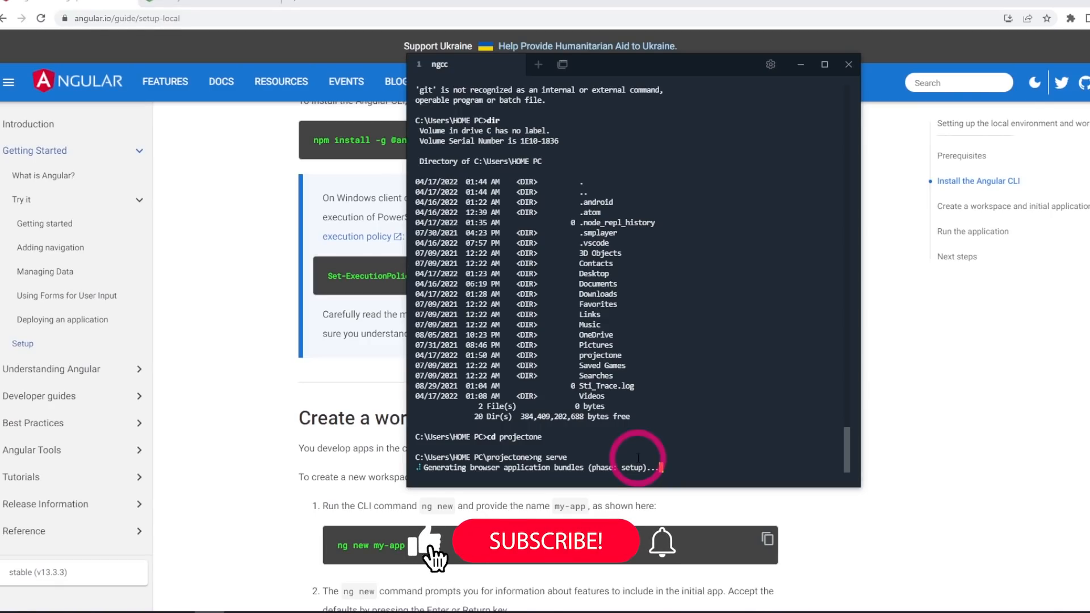
Let ng serve finish compiling and view the Angular welcome page at localhost:4200.
click(545, 542)
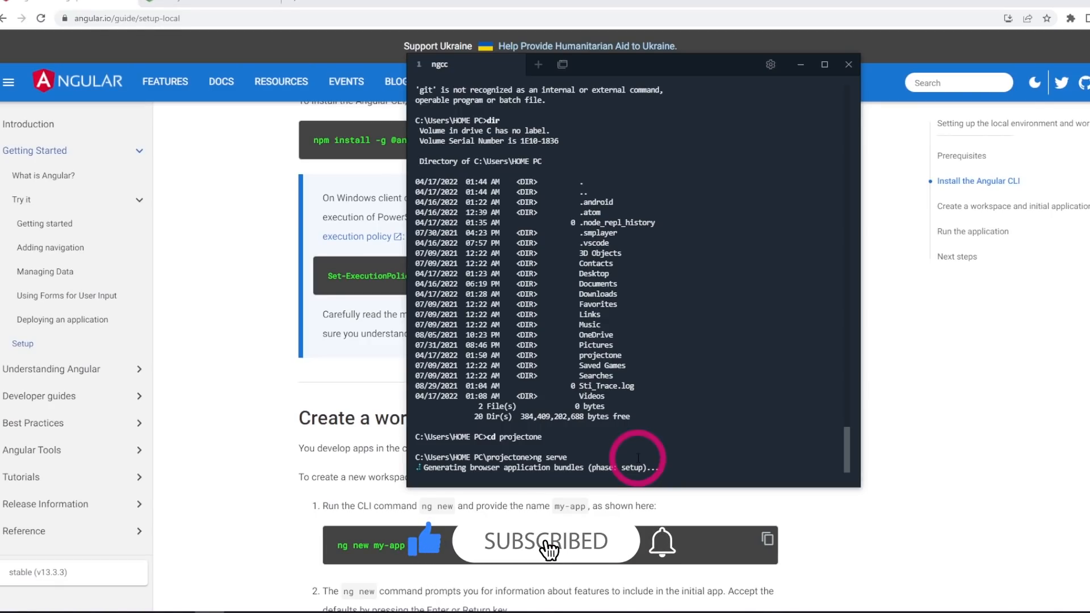
mouse_move(661, 543)
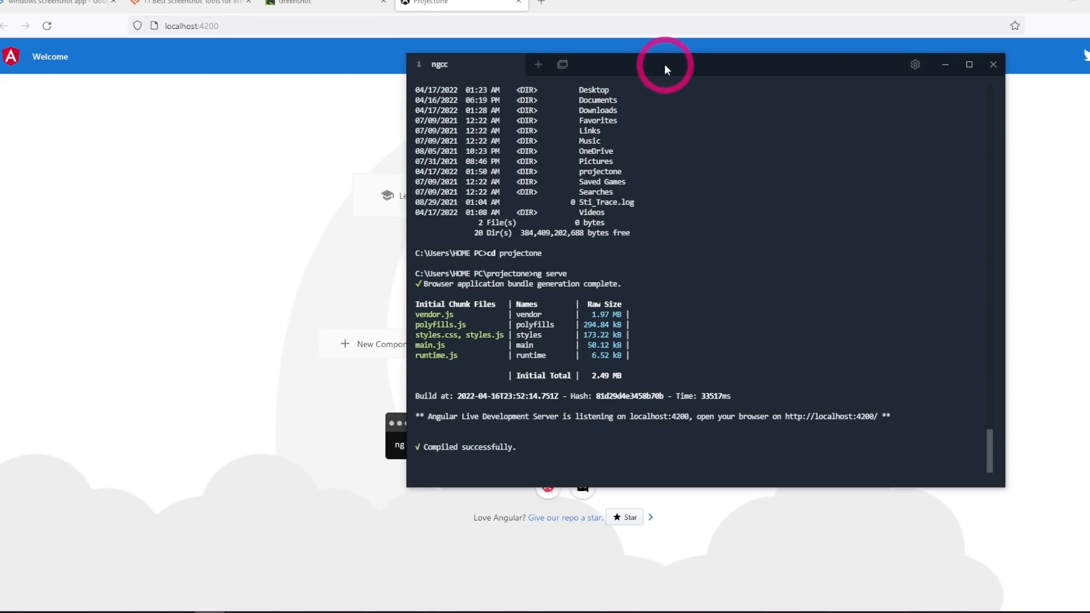
drag(666, 64, 792, 152)
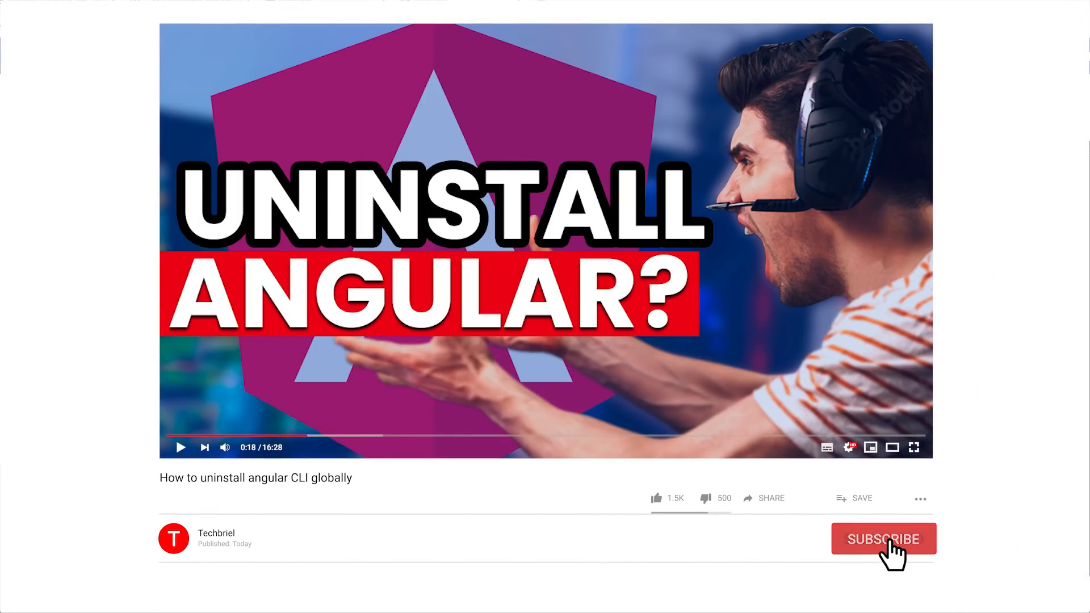
click(883, 538)
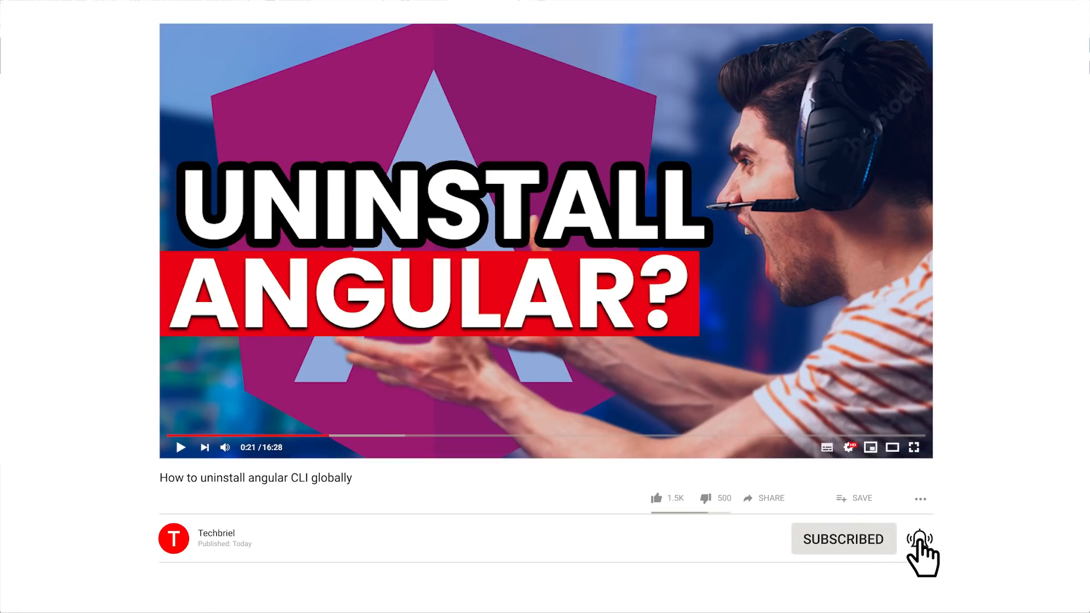